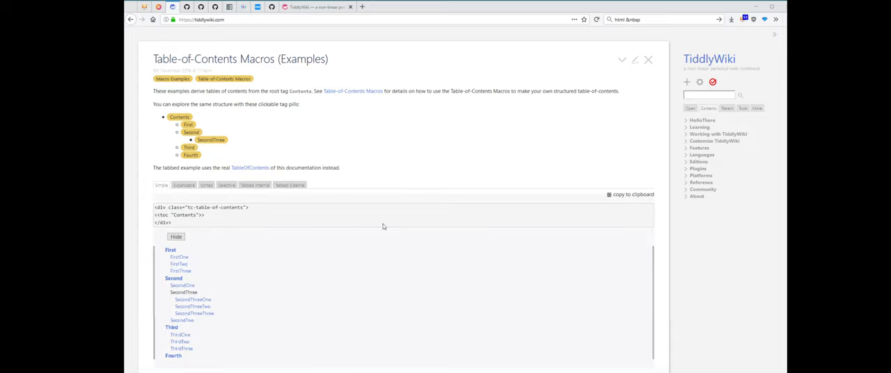
pyautogui.moveTo(379, 225)
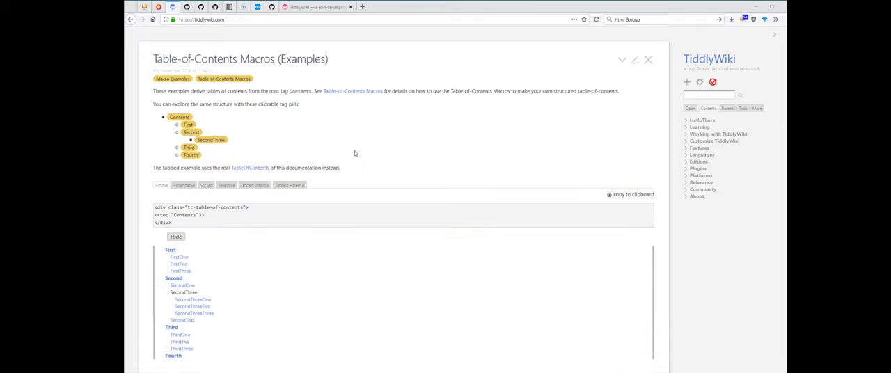
pyautogui.moveTo(268, 123)
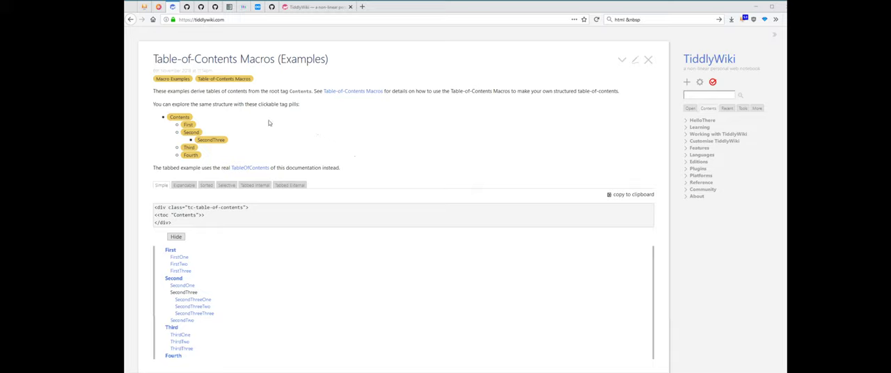
pyautogui.moveTo(280, 127)
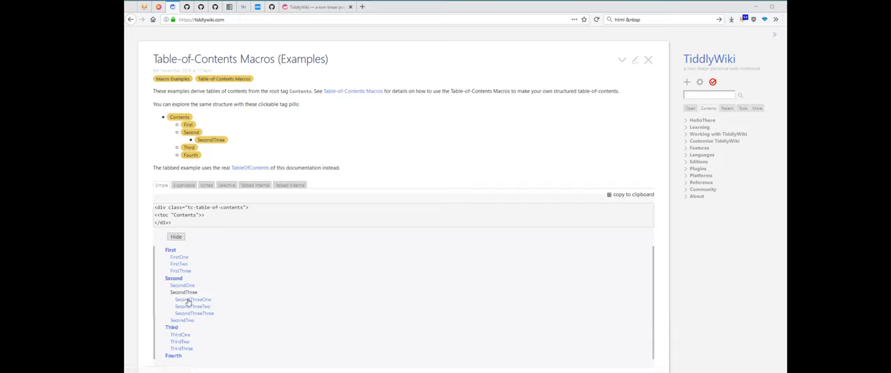
pyautogui.moveTo(219, 215)
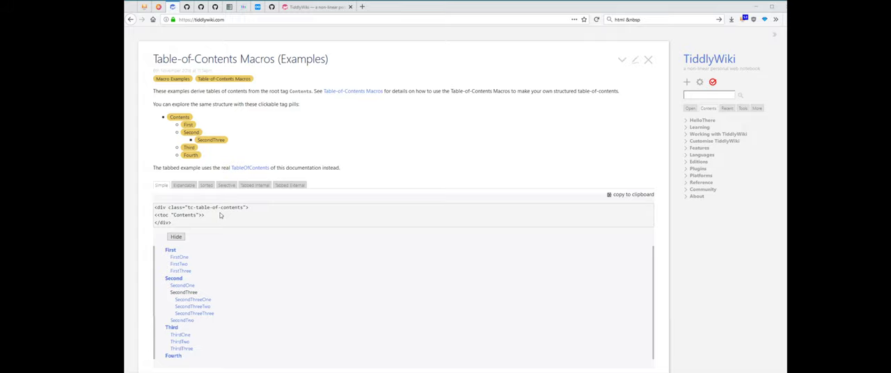
pyautogui.moveTo(224, 263)
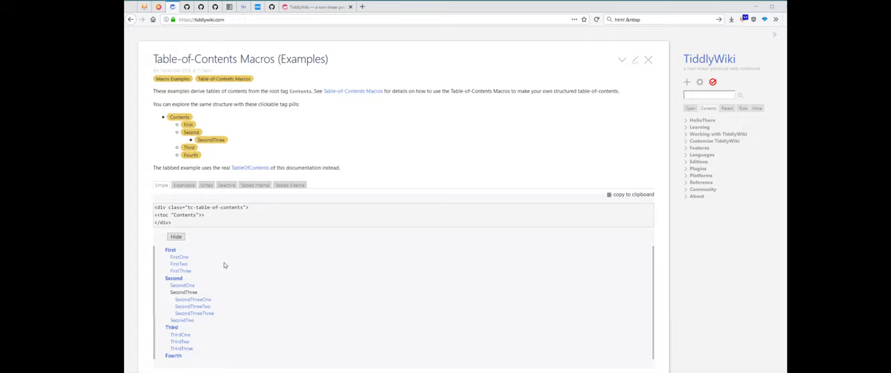
# Scroll down to the Usage example of the table-of-contents markup.
pyautogui.scroll(-3)
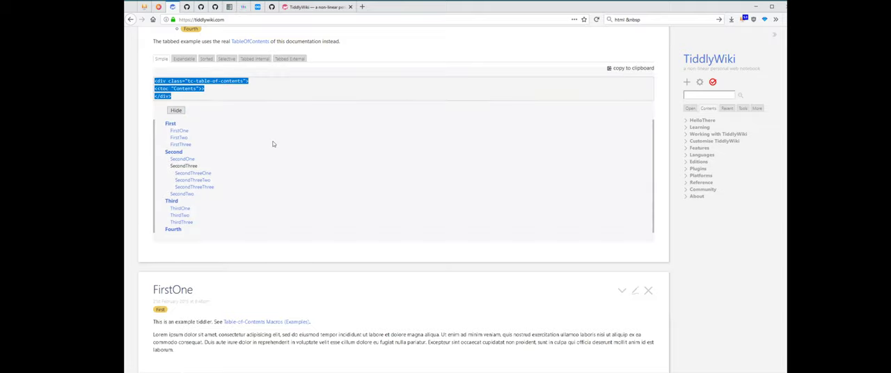
pyautogui.moveTo(520, 192)
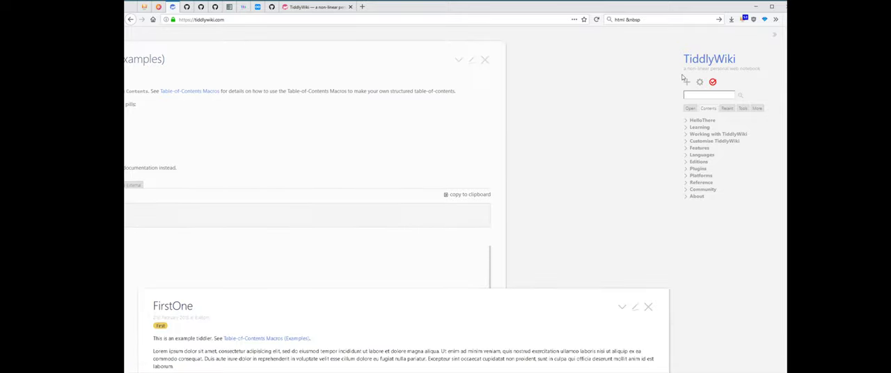
# Paste the <div class="tc-table-of-contents"> markup into the new tiddler's text area.
pyautogui.click(687, 81)
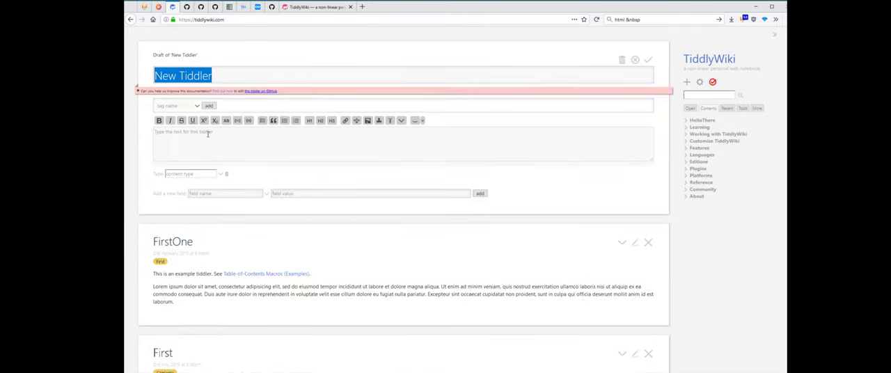
pyautogui.write('<div class="tc-table-of-contents">')
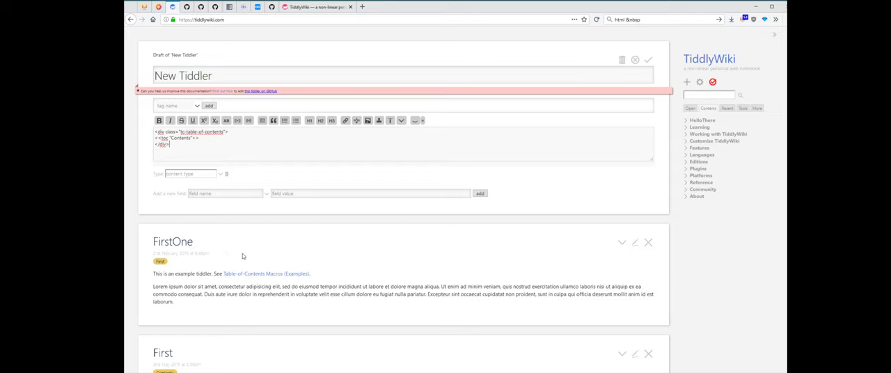
pyautogui.scroll(-3)
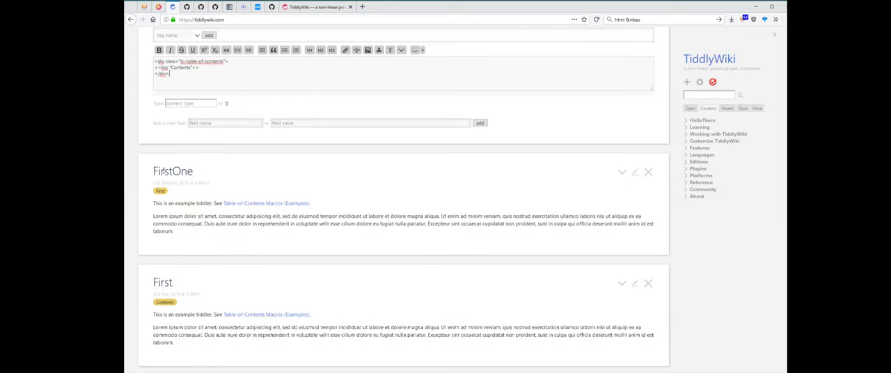
pyautogui.moveTo(378, 216)
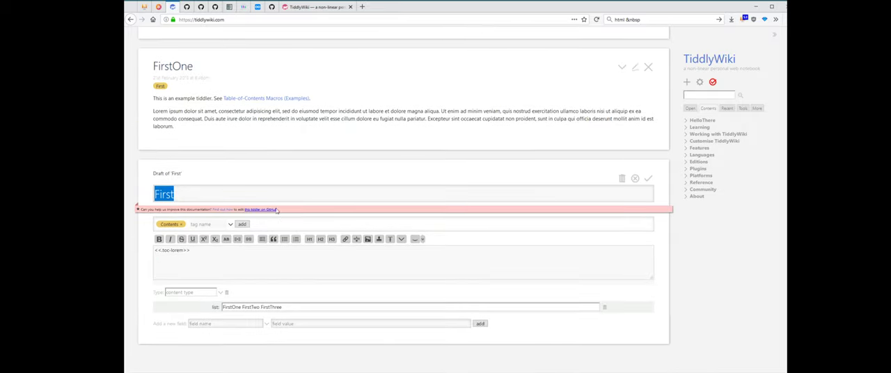
# Check the First tiddler's tags in edit mode, then leave its edit.
pyautogui.click(206, 224)
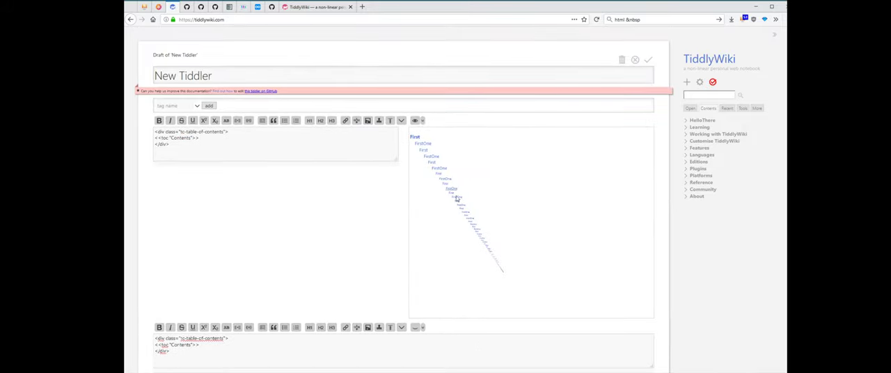
pyautogui.moveTo(525, 242)
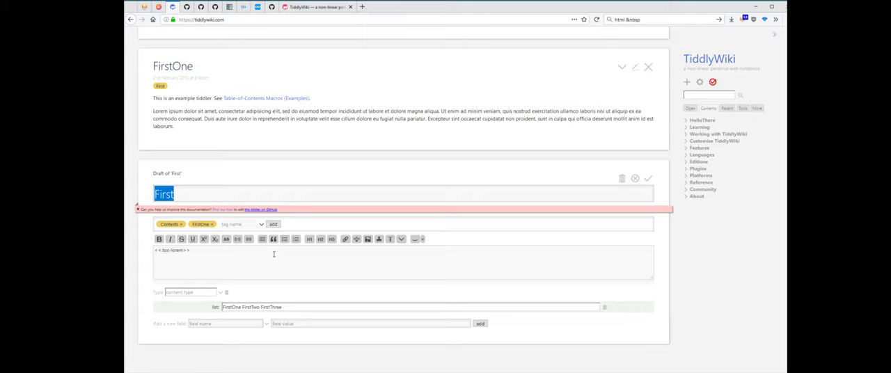
pyautogui.click(562, 195)
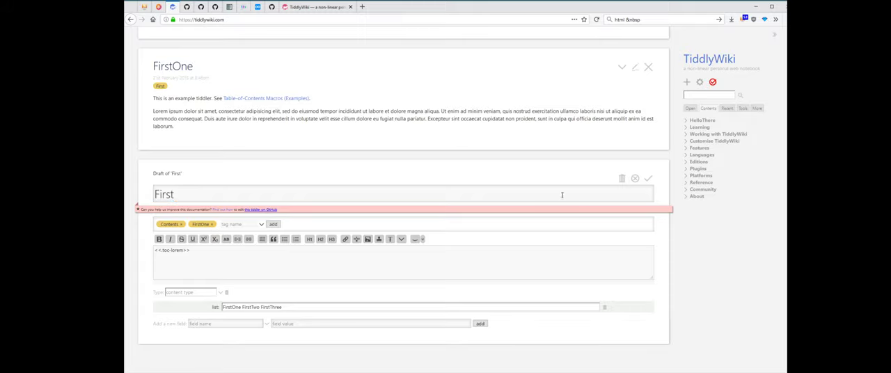
pyautogui.click(647, 178)
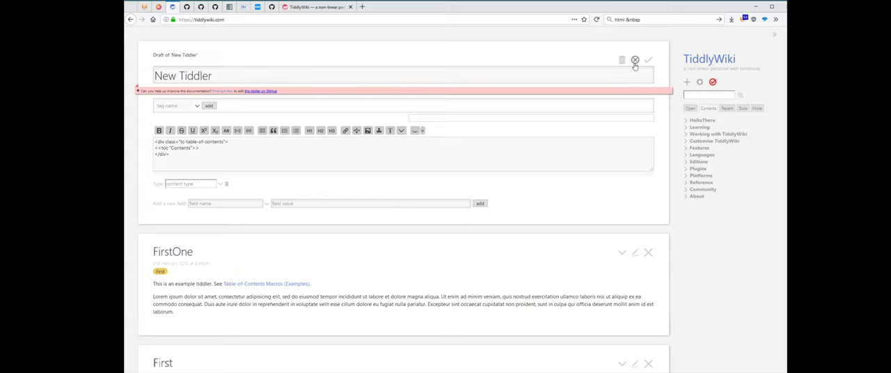
# Delete the New Tiddler draft and create a new tiddler from FirstOne's 'new here' action.
pyautogui.click(619, 60)
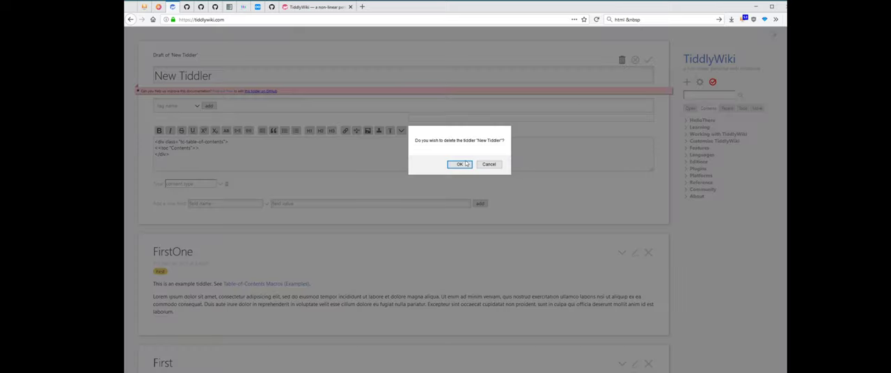
pyautogui.click(460, 164)
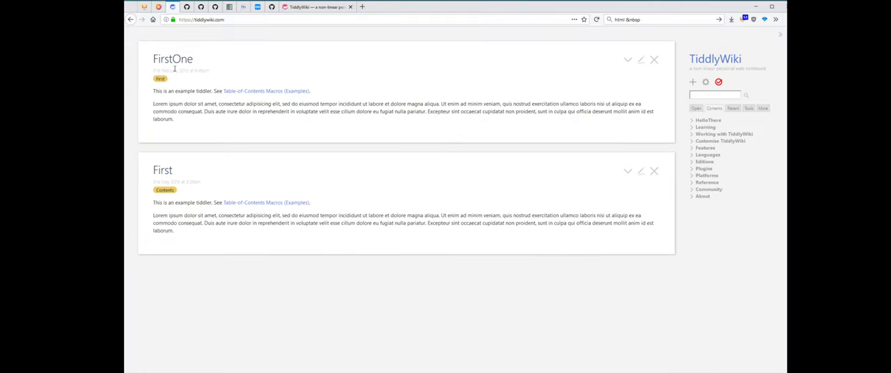
pyautogui.click(626, 60)
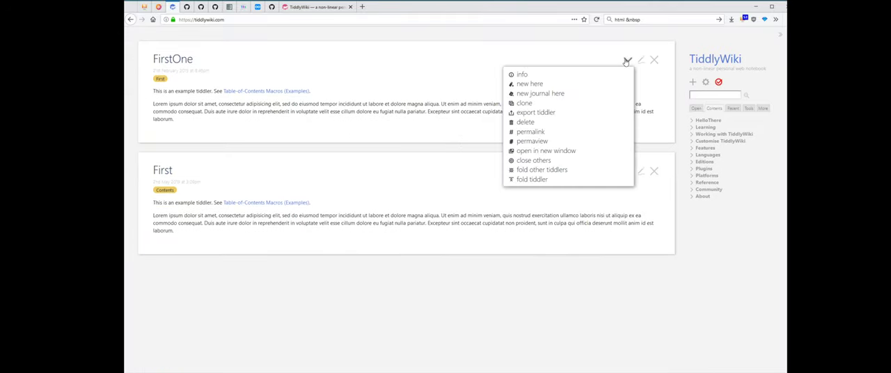
pyautogui.moveTo(588, 87)
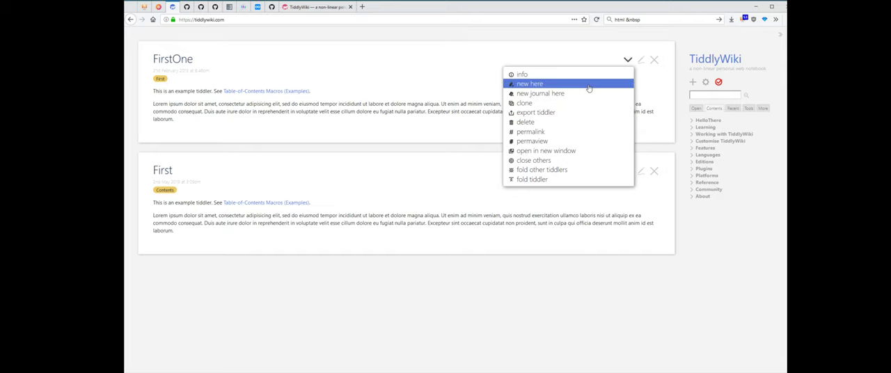
pyautogui.click(532, 82)
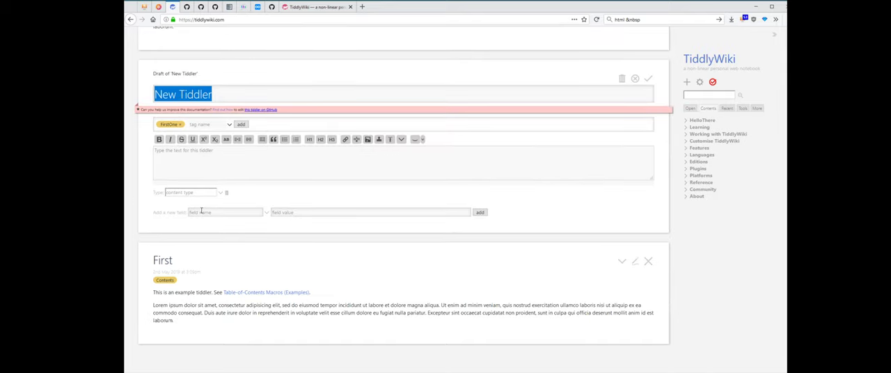
# Add a caption field to the new FirstOne-tagged tiddler and save it.
pyautogui.write('ca')
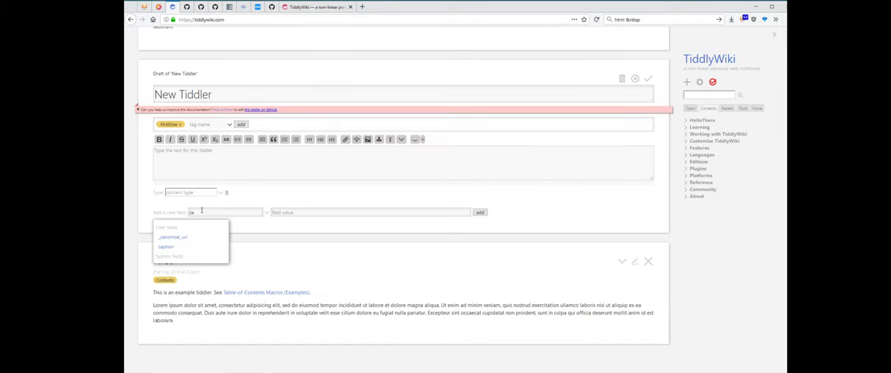
pyautogui.click(166, 248)
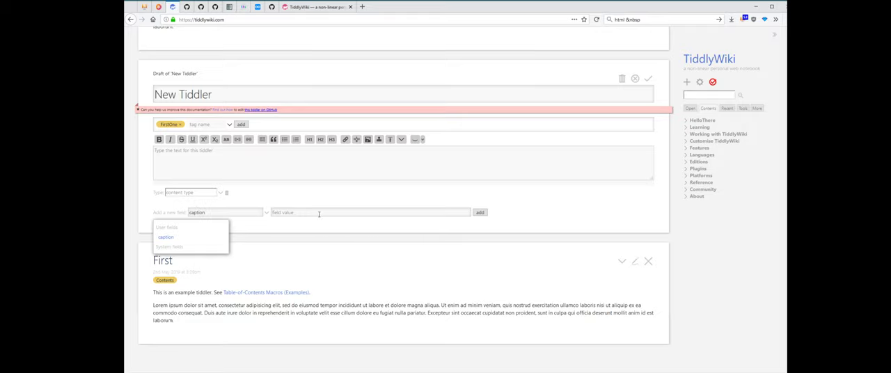
pyautogui.click(165, 236)
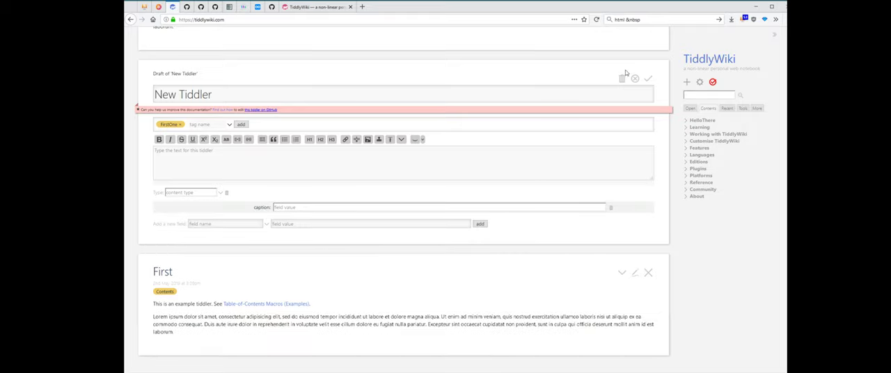
pyautogui.click(652, 78)
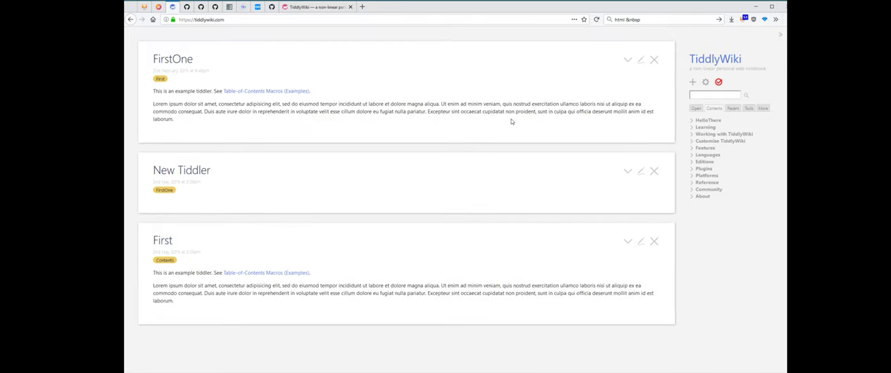
pyautogui.write('table of')
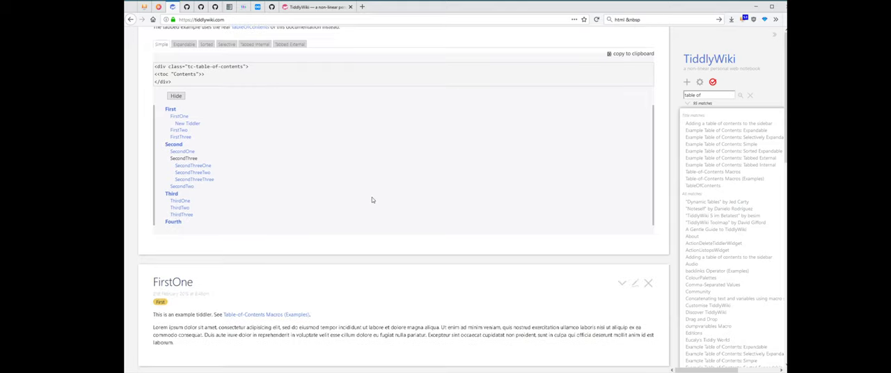
pyautogui.scroll(-3)
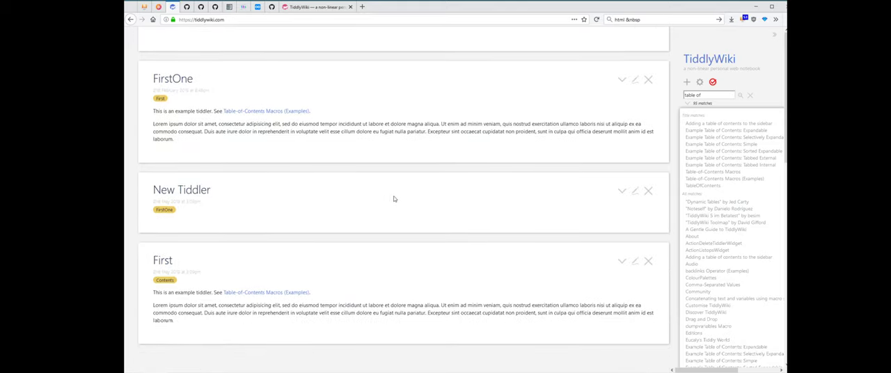
pyautogui.moveTo(635, 191)
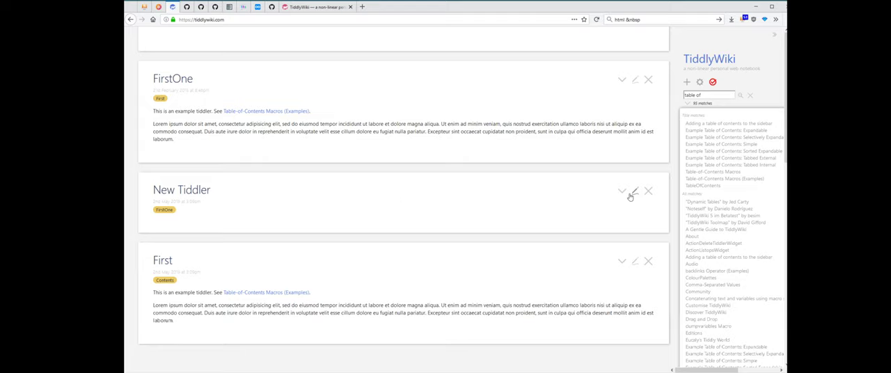
# Reveal the contents example output and expand the First branch to show New Tiddler nested.
pyautogui.click(635, 192)
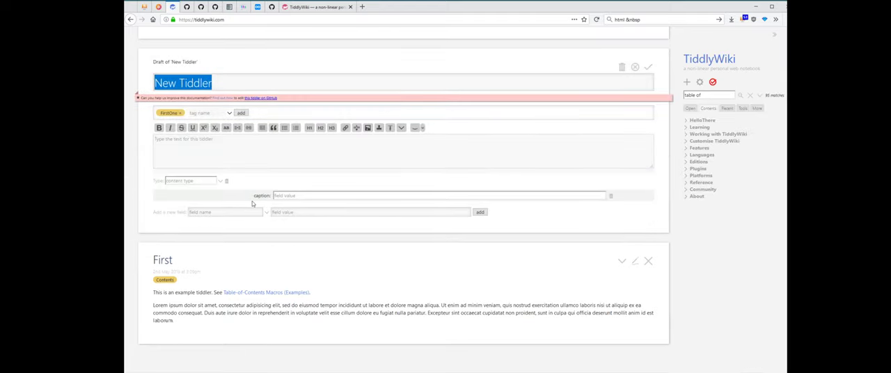
pyautogui.scroll(-3)
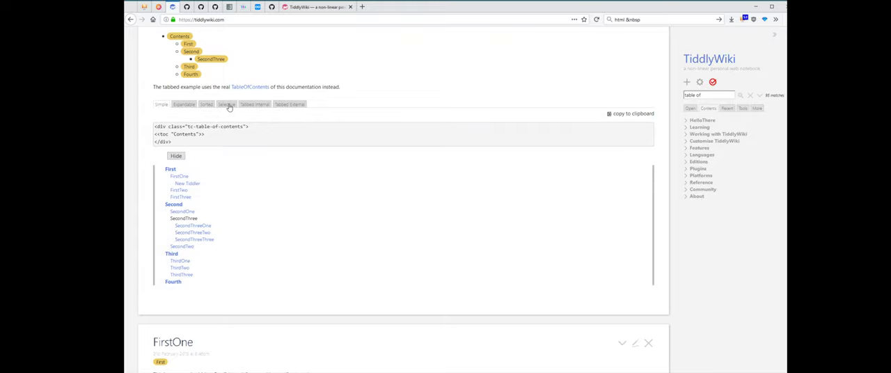
pyautogui.click(226, 105)
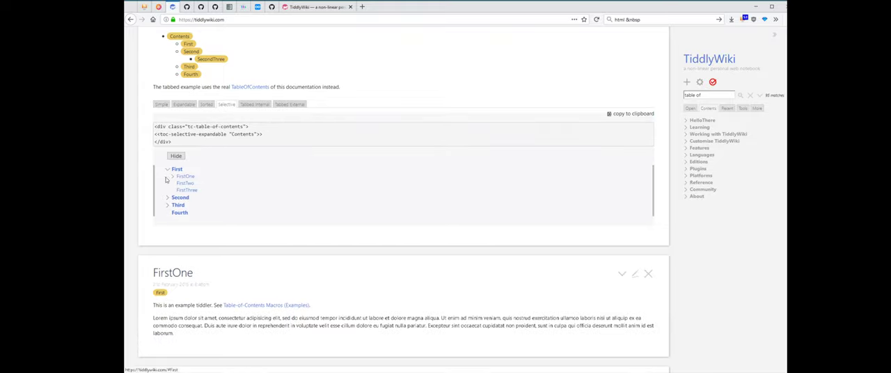
pyautogui.click(173, 176)
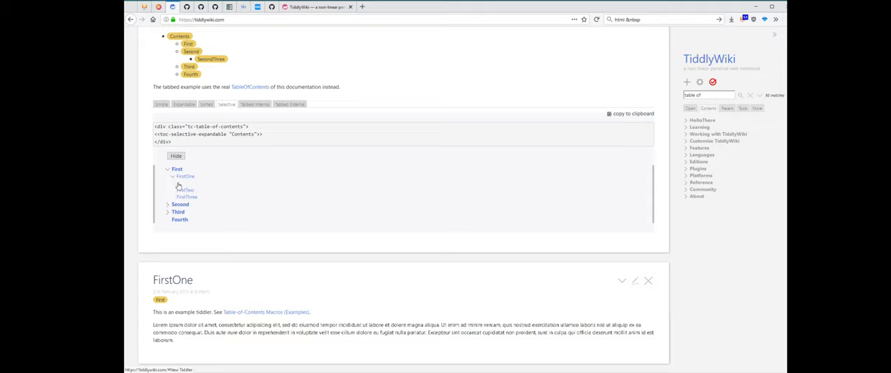
pyautogui.click(161, 104)
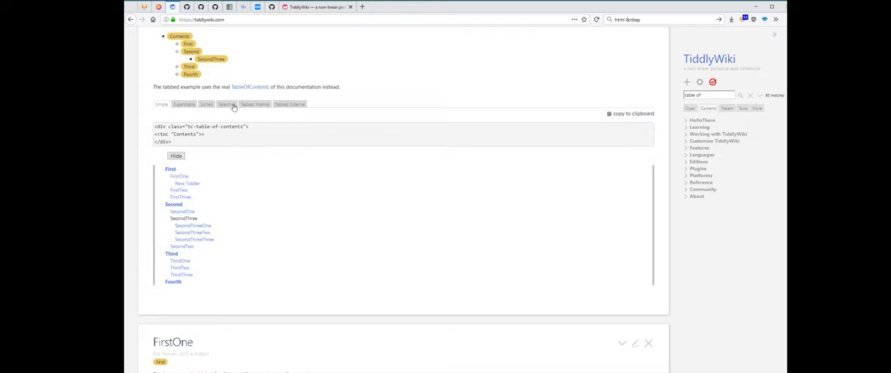
# Show HelloThere and A Gentle Guide to TiddlyWiki inside the Tabbed Internal example.
pyautogui.click(227, 103)
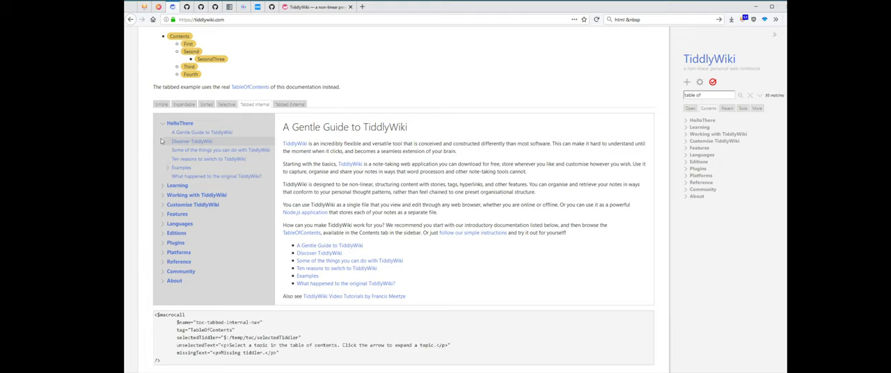
pyautogui.click(180, 123)
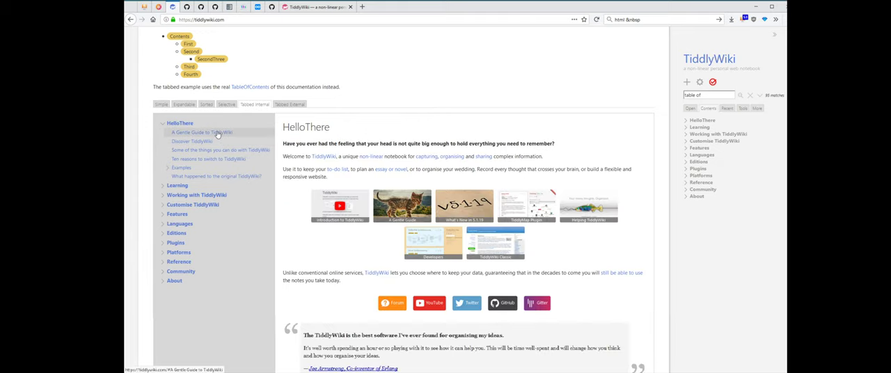
pyautogui.click(192, 142)
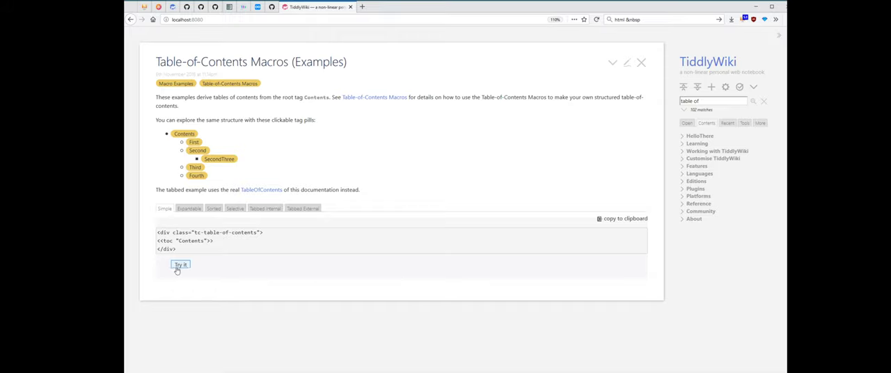
# Reveal the local Simple contents example listing New Tiddler 4, Hugo AsdfAsdf and New Tiddler 5.
pyautogui.click(179, 265)
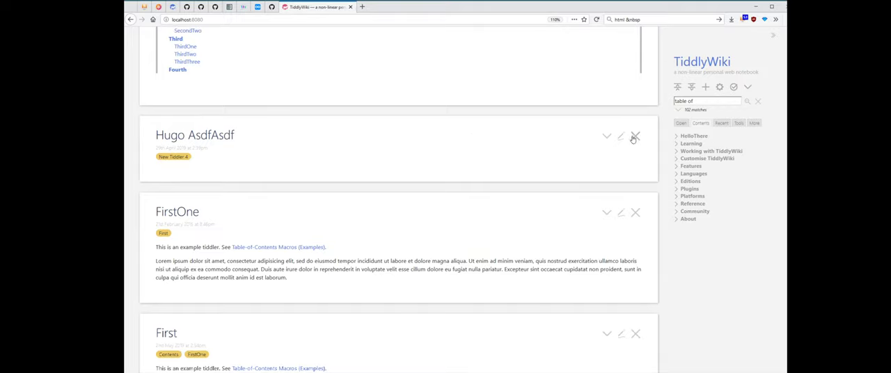
pyautogui.click(621, 136)
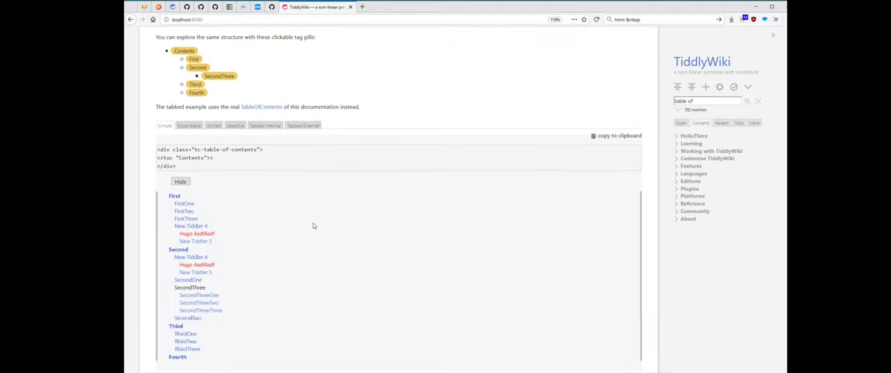
pyautogui.moveTo(214, 240)
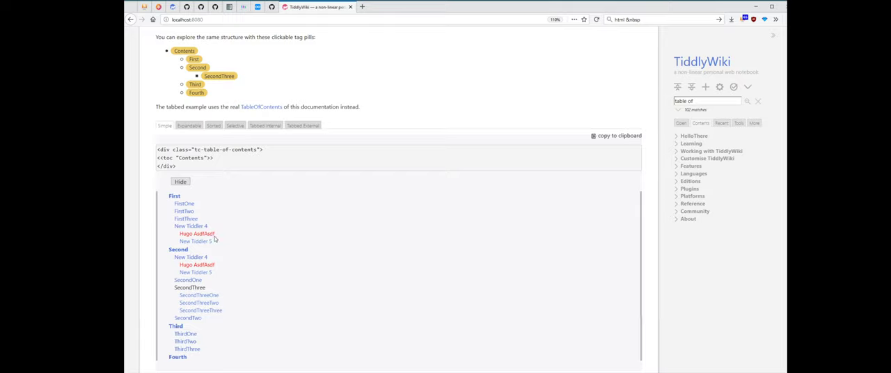
pyautogui.moveTo(398, 261)
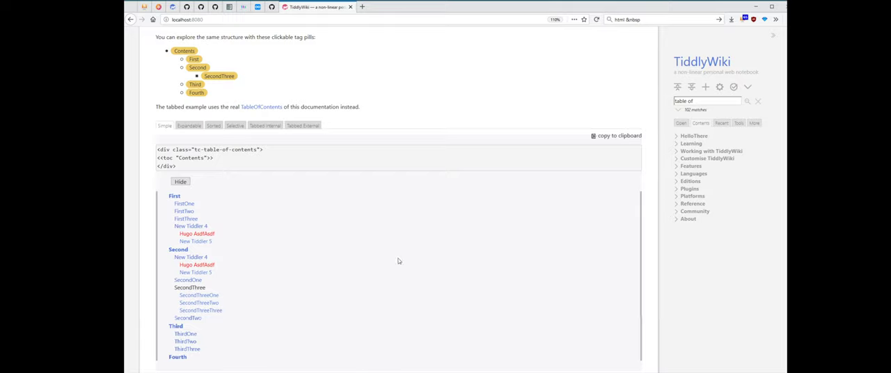
# Expand HelloThere in the Tabbed Internal example, view HelloThere and A Gentle Guide, then Hugo AsdfAsdf.
pyautogui.click(265, 125)
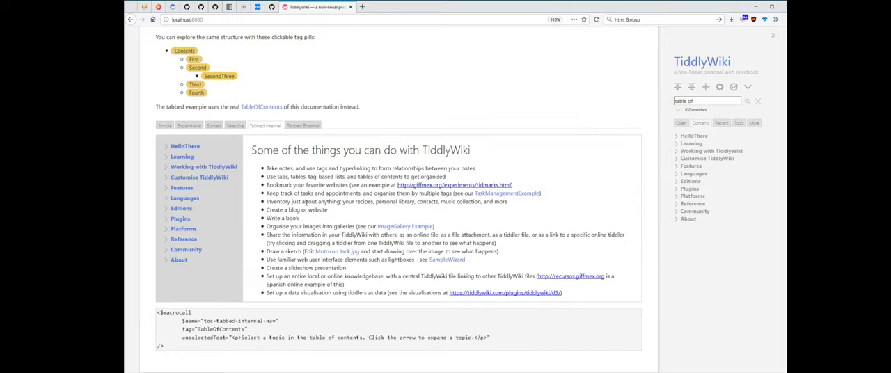
pyautogui.click(165, 146)
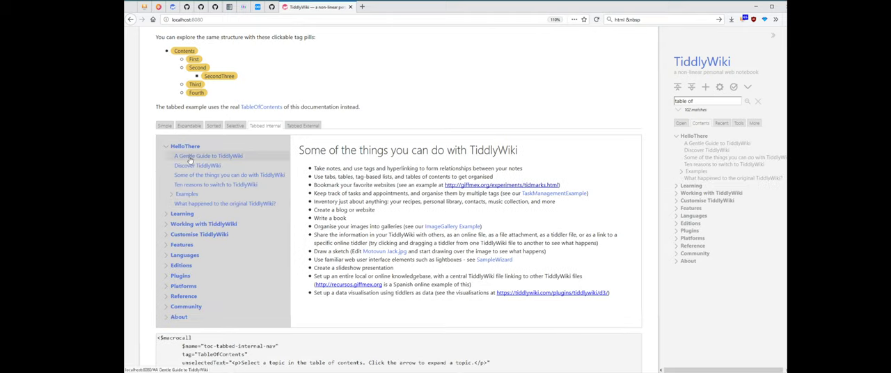
pyautogui.click(186, 146)
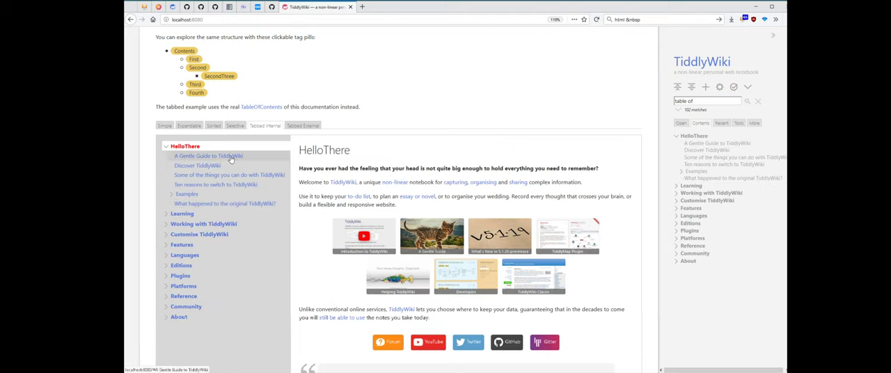
pyautogui.click(208, 155)
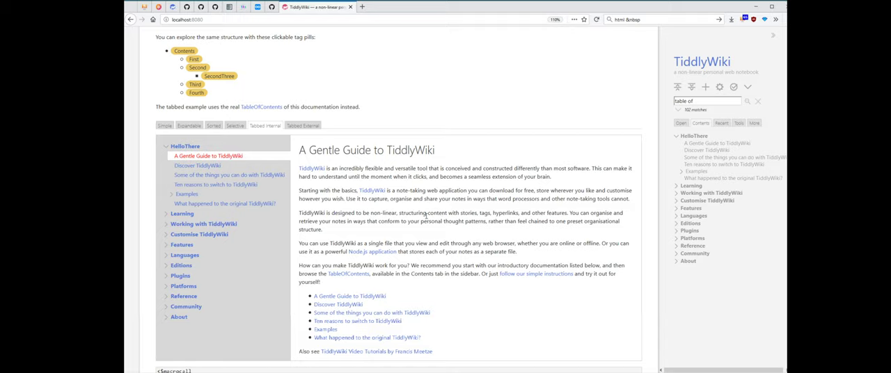
pyautogui.moveTo(210, 166)
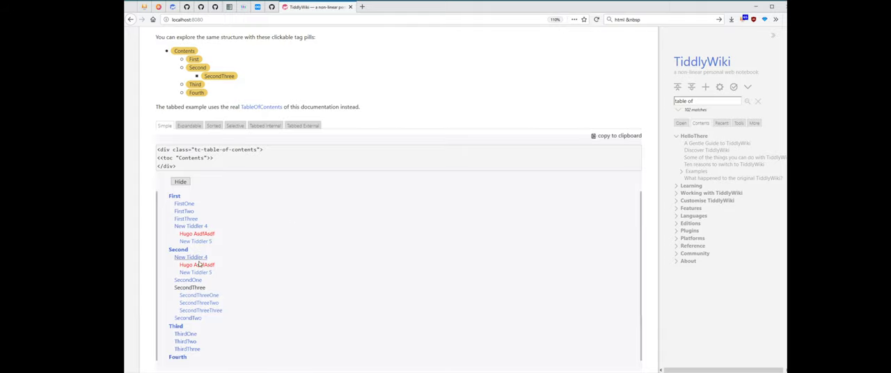
pyautogui.click(265, 126)
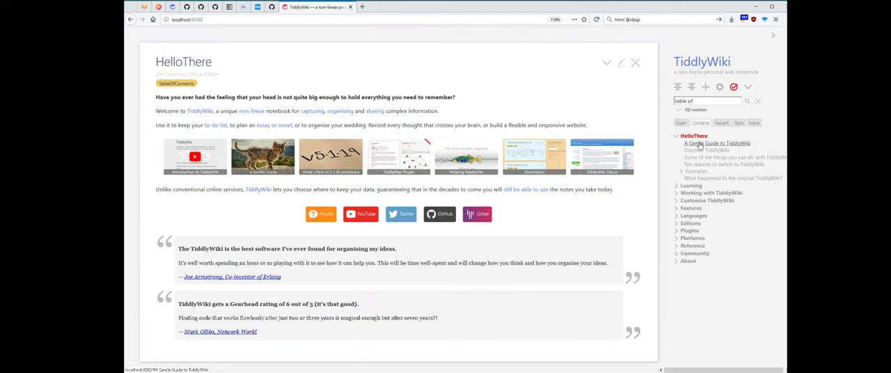
# Open Discover TiddlyWiki and What happened to the original TiddlyWiki?, briefly visiting the control panel.
pyautogui.click(735, 156)
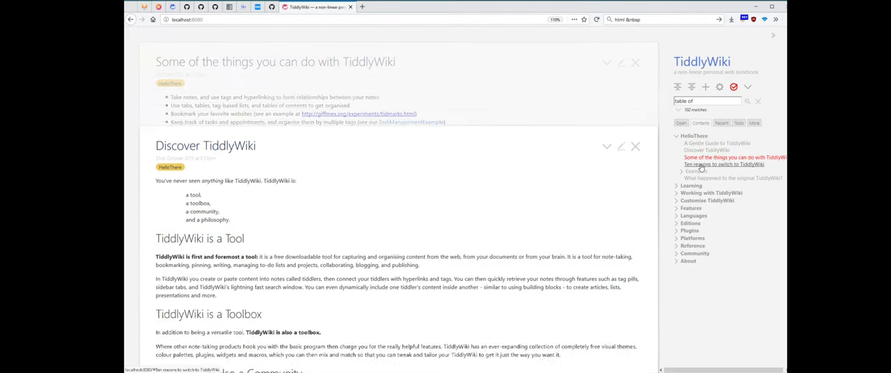
pyautogui.click(732, 179)
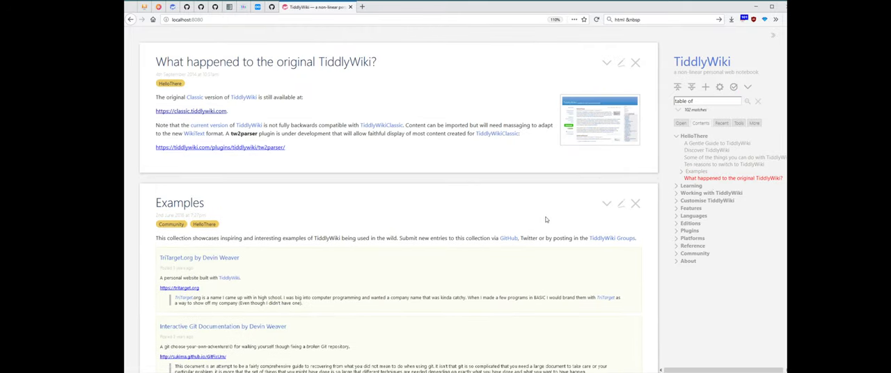
pyautogui.scroll(-3)
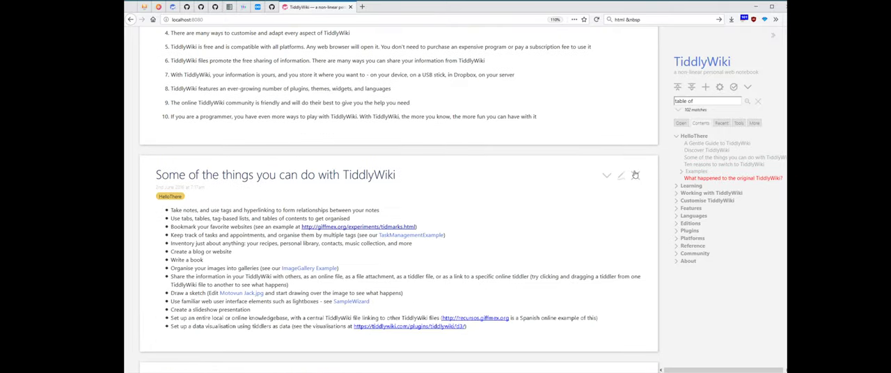
pyautogui.click(721, 86)
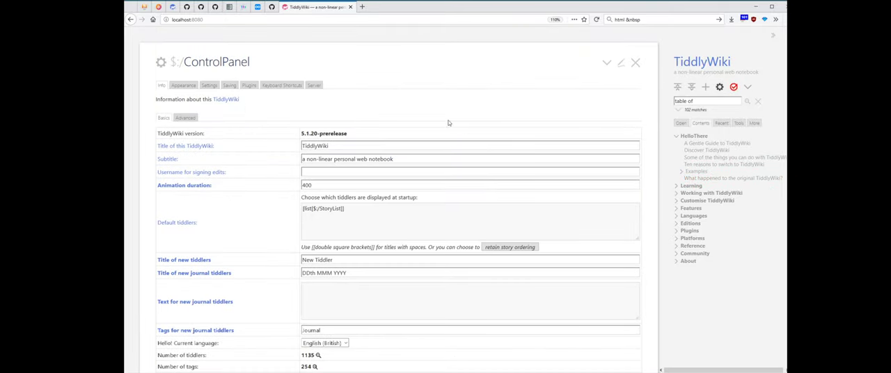
pyautogui.click(249, 85)
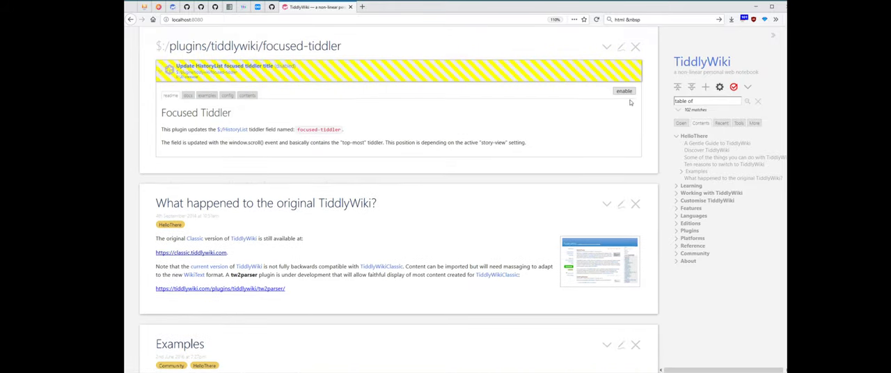
# Bring up $:/AdvancedSearch on its system-tiddler search and scroll through the story.
pyautogui.click(624, 90)
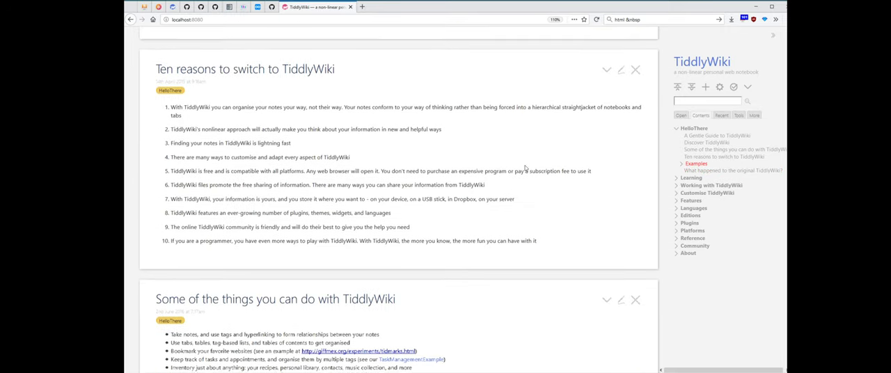
pyautogui.scroll(-3)
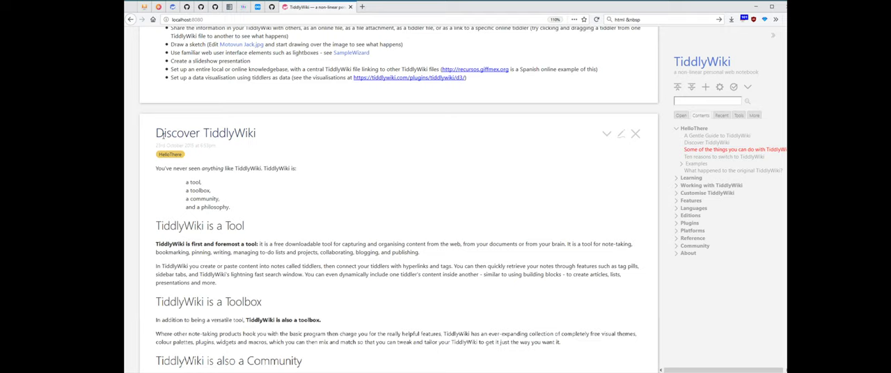
pyautogui.scroll(-3)
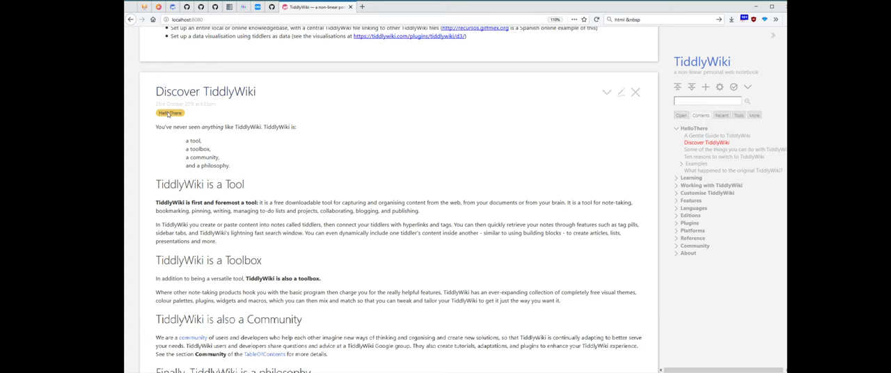
pyautogui.scroll(-3)
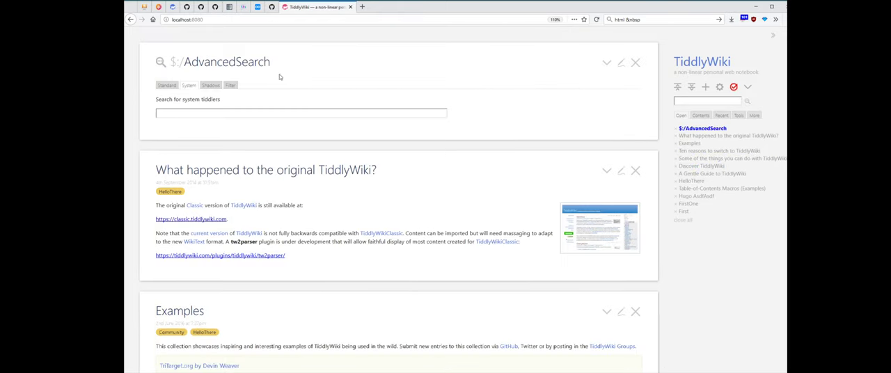
# Search shadow tiddlers for 'sidebar' and open $:/core/ui/SideBar/Open.
pyautogui.click(198, 114)
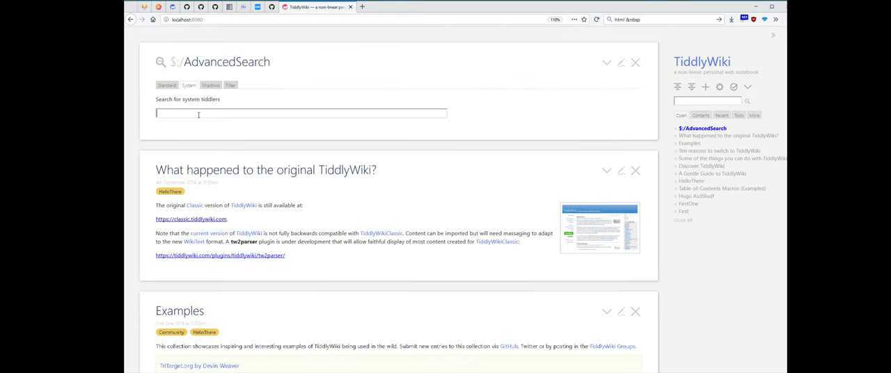
pyautogui.write('sidebar')
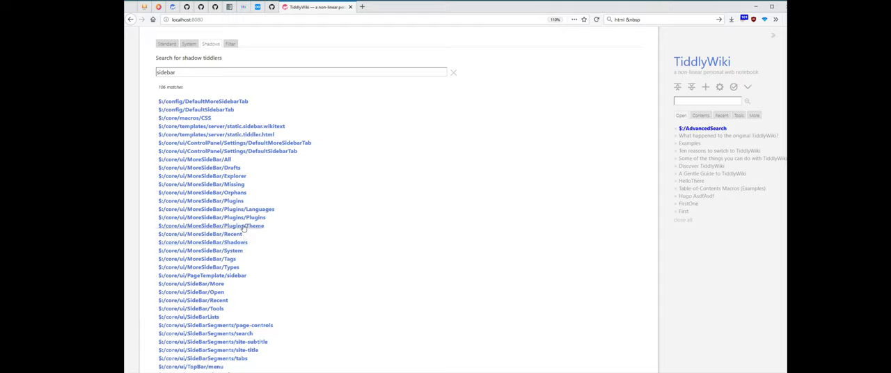
pyautogui.scroll(-3)
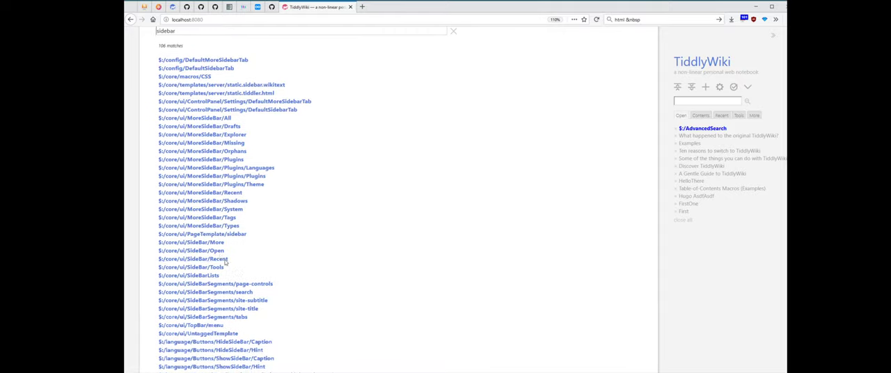
pyautogui.click(192, 250)
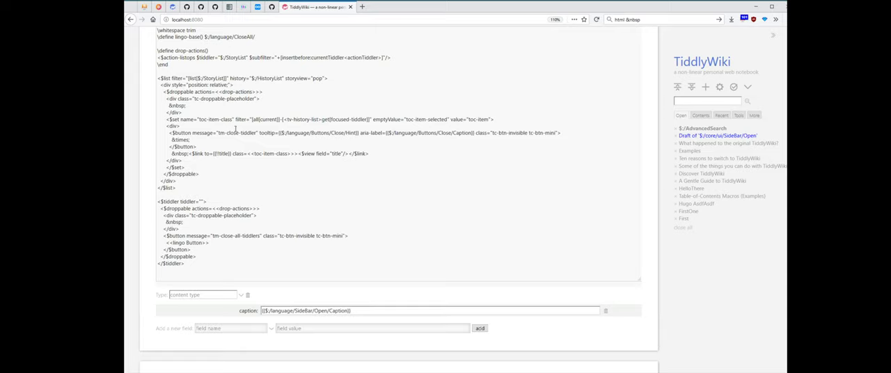
# Select the list widget attribute values in the sidebar Open template for replacement.
pyautogui.doubleClick(217, 119)
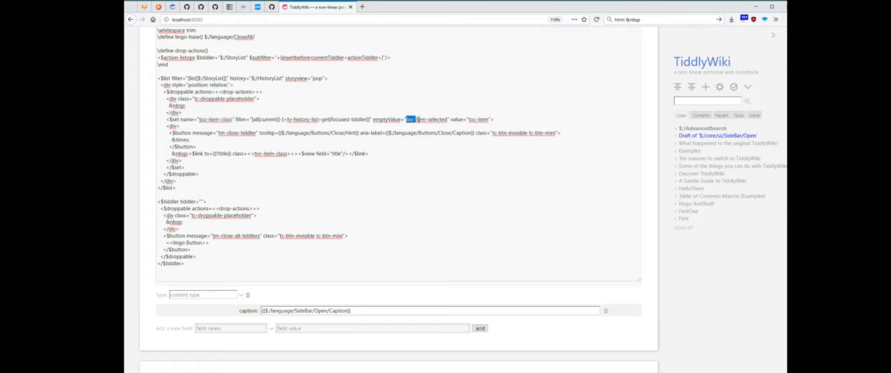
pyautogui.doubleClick(479, 119)
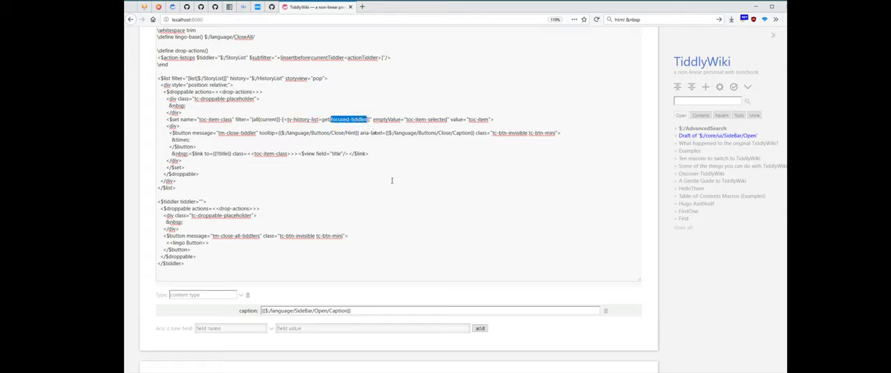
pyautogui.moveTo(392, 175)
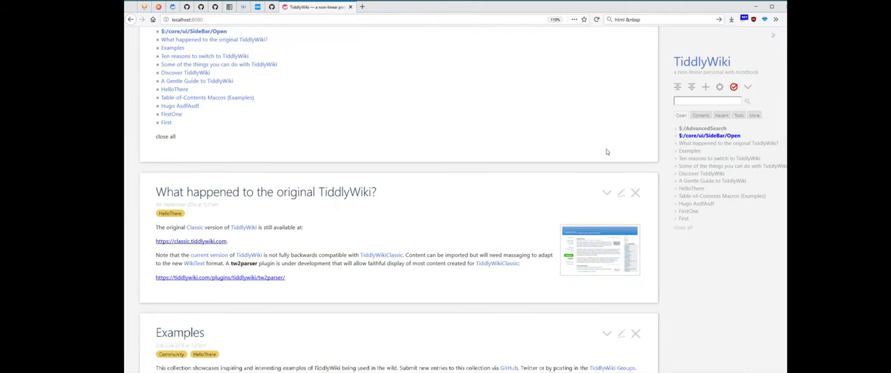
pyautogui.scroll(-3)
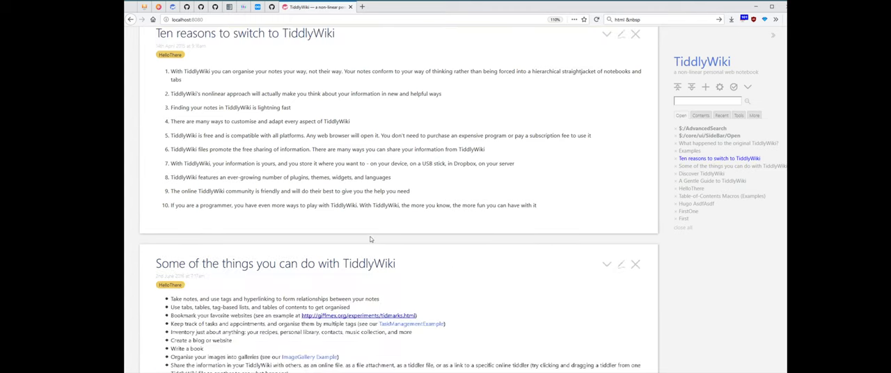
pyautogui.moveTo(707, 130)
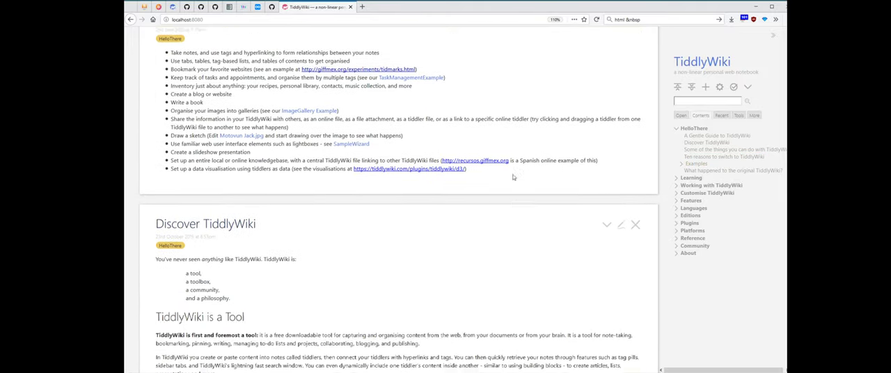
pyautogui.scroll(-3)
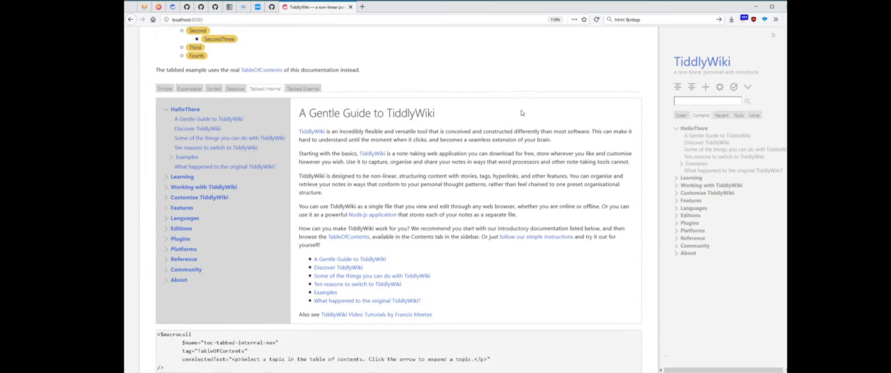
pyautogui.scroll(-3)
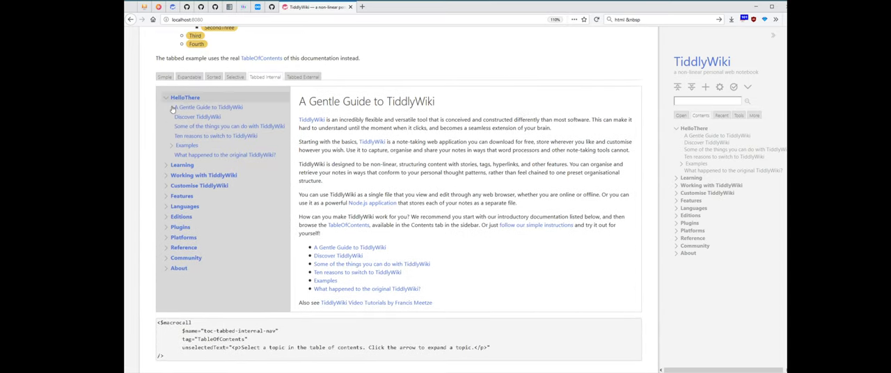
pyautogui.moveTo(233, 125)
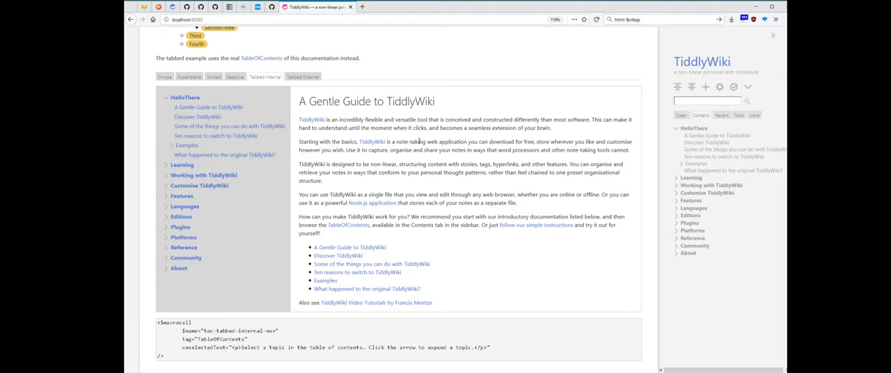
pyautogui.moveTo(649, 198)
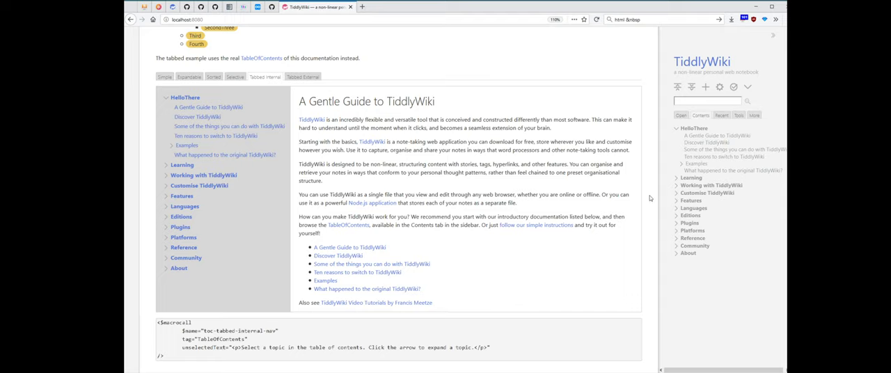
pyautogui.moveTo(467, 178)
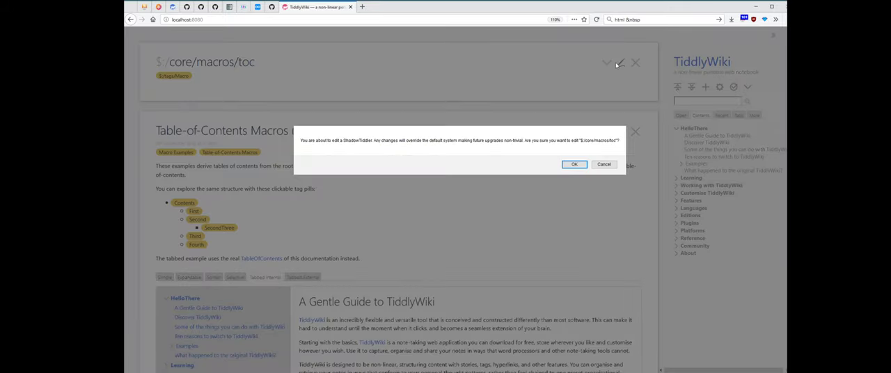
# Confirm the shadow-tiddler warning for $:/core/macros/toc, read its macro code, and leave the draft.
pyautogui.click(574, 164)
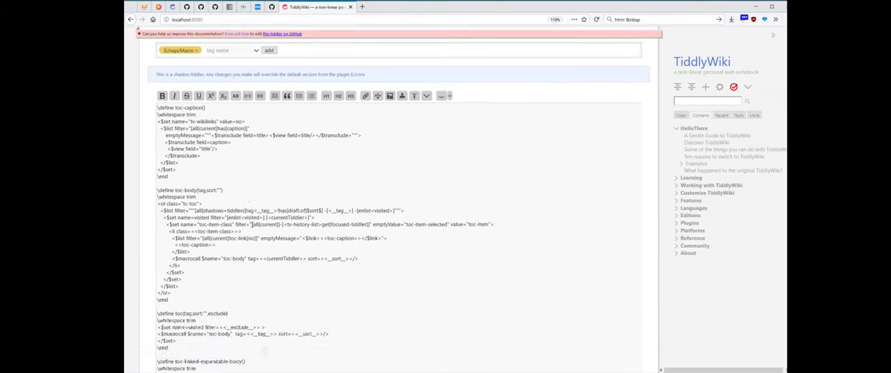
pyautogui.scroll(-3)
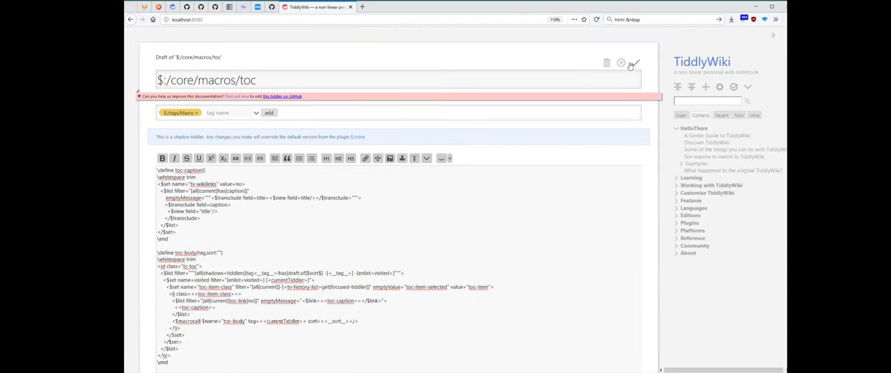
pyautogui.click(632, 63)
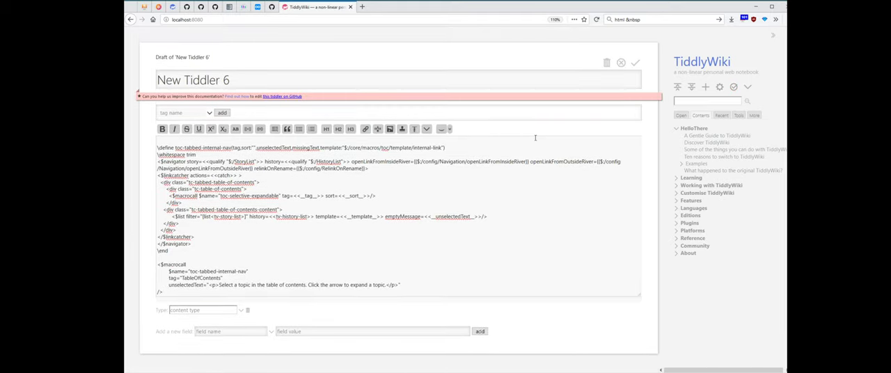
# Save New Tiddler 6, show the topic 'Some of the things you can do with TiddlyWiki', then edit it again.
pyautogui.click(634, 63)
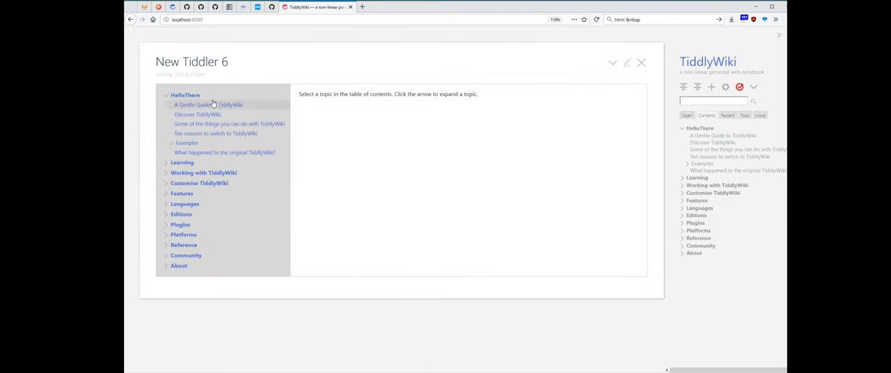
pyautogui.click(230, 124)
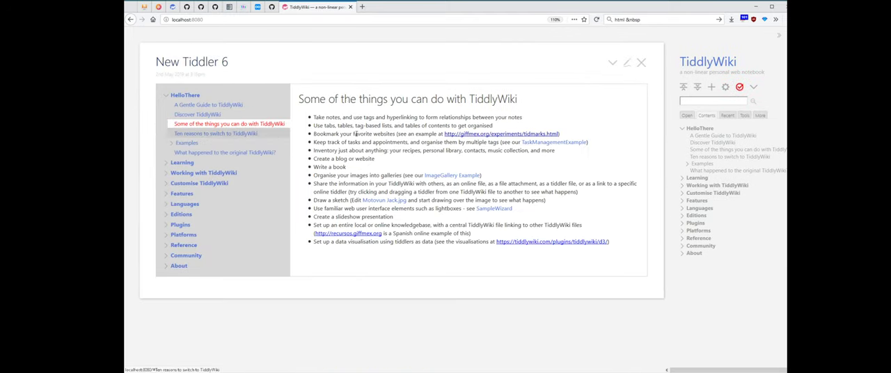
pyautogui.moveTo(180, 114)
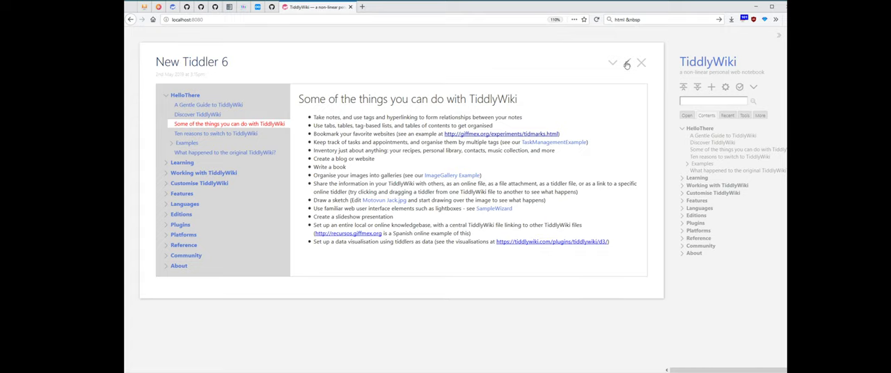
pyautogui.click(624, 63)
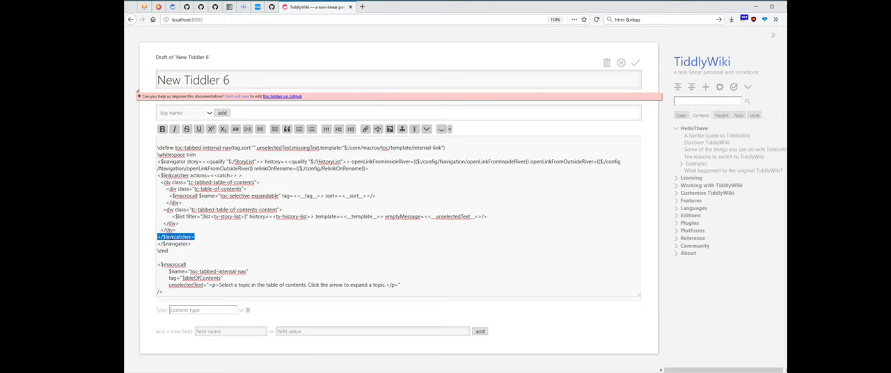
# Move the closing </$navigator> tag lower, save, test a contents topic in the pane, then edit again.
pyautogui.click(163, 237)
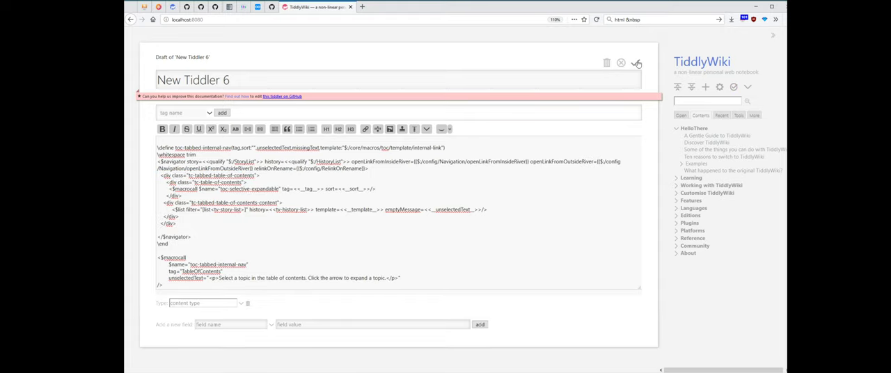
pyautogui.click(636, 64)
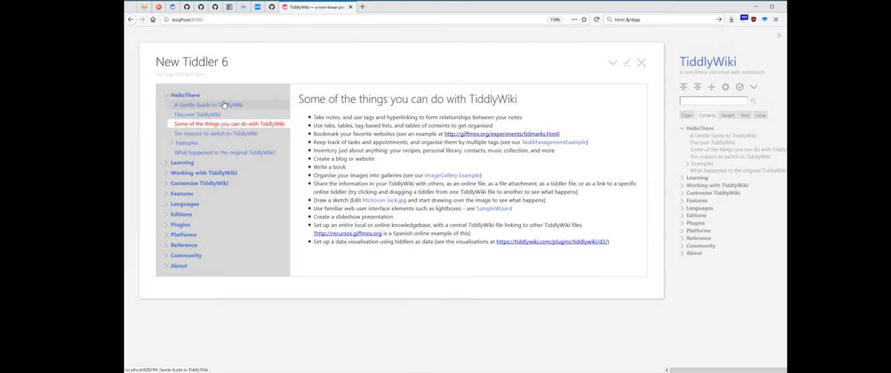
pyautogui.click(216, 133)
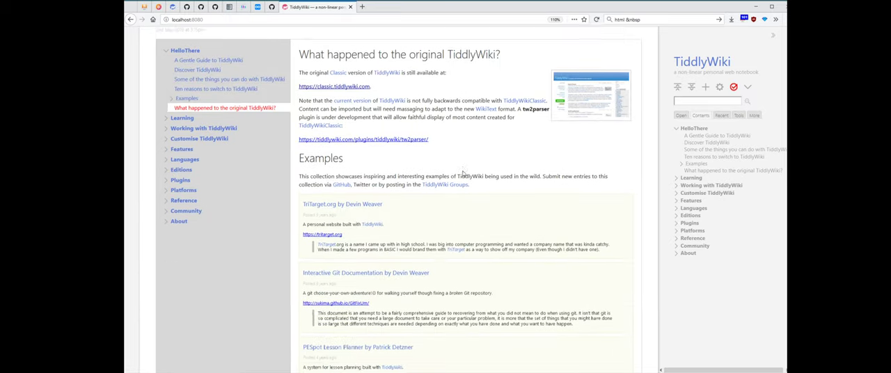
pyautogui.scroll(-3)
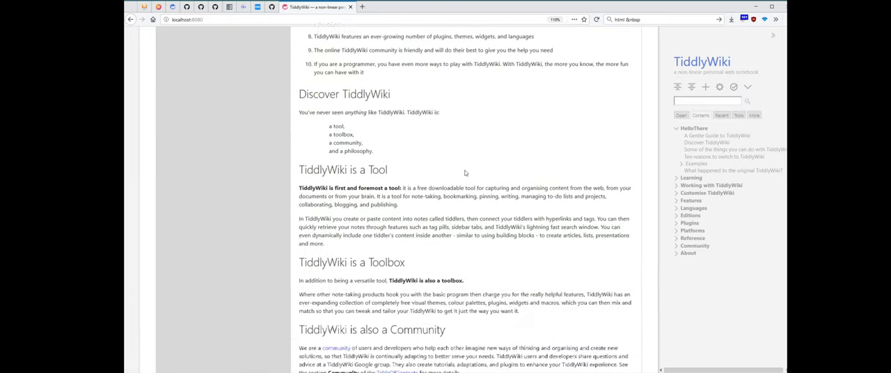
pyautogui.scroll(-3)
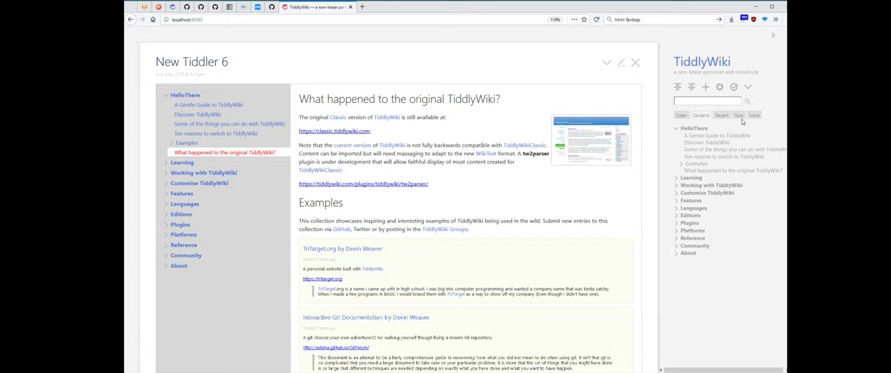
pyautogui.moveTo(582, 64)
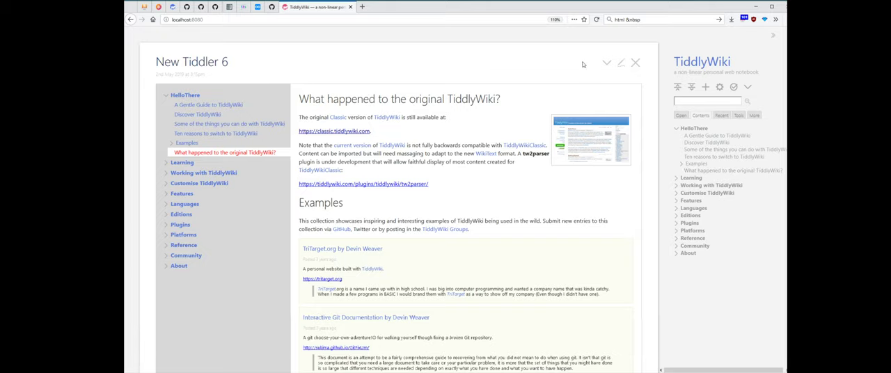
pyautogui.click(618, 64)
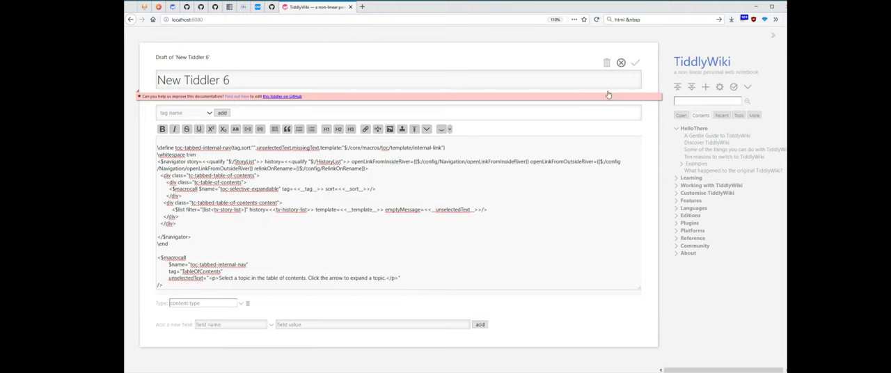
# Save New Tiddler 6, try a TOC link, and return to its draft for the template changes.
pyautogui.click(634, 62)
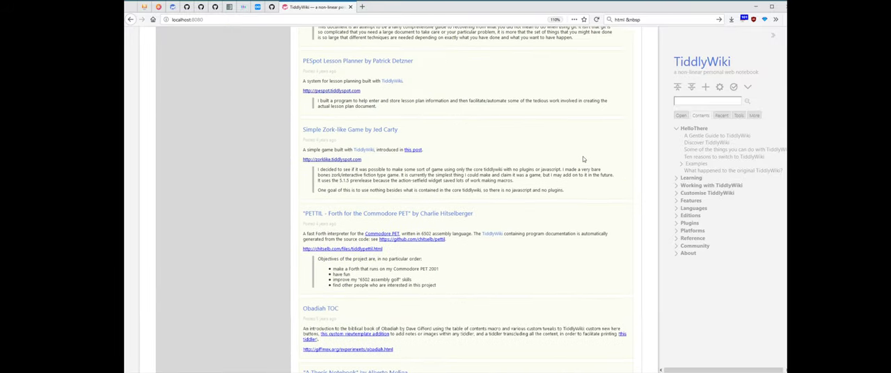
pyautogui.click(733, 170)
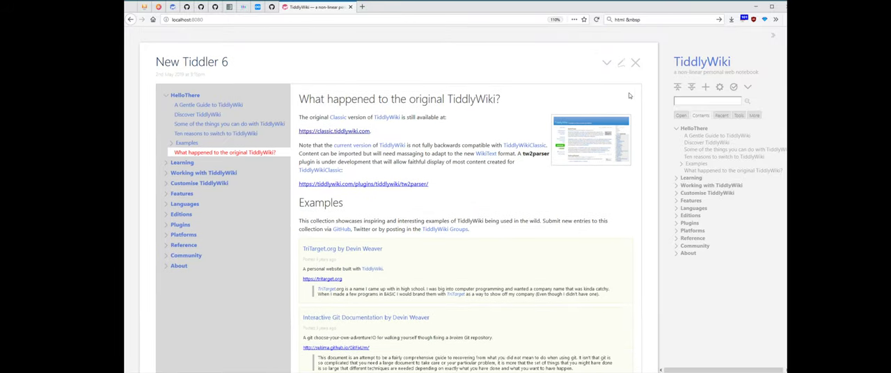
pyautogui.moveTo(610, 77)
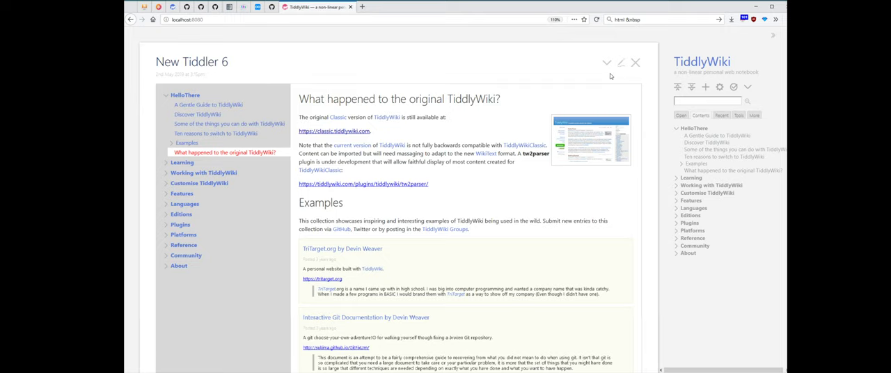
pyautogui.click(621, 63)
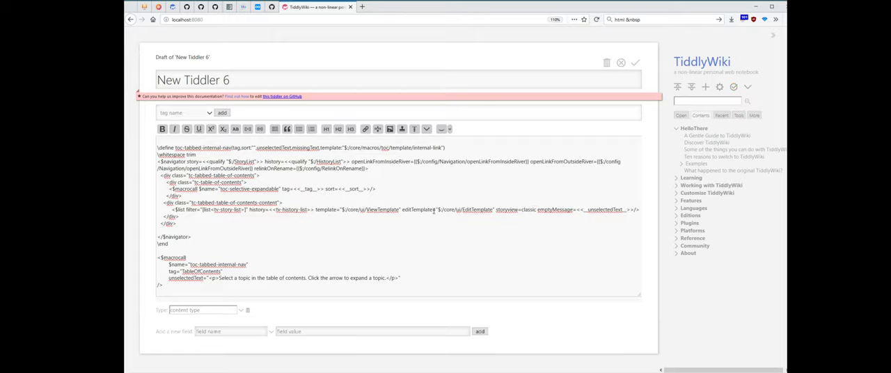
# Save the $list with ViewTemplate, editTemplate and classic storyview, stack Examples beneath the first topic, then edit again.
pyautogui.click(634, 62)
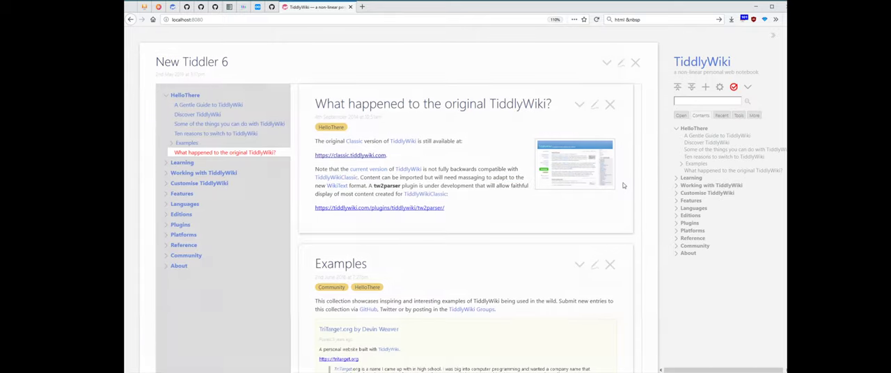
pyautogui.scroll(-3)
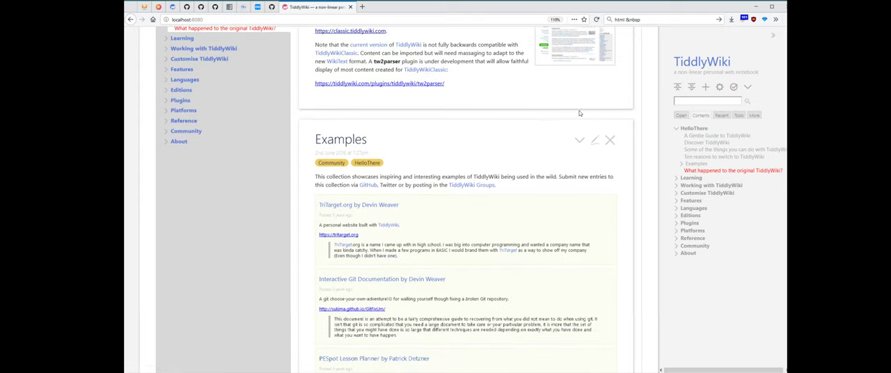
pyautogui.scroll(-3)
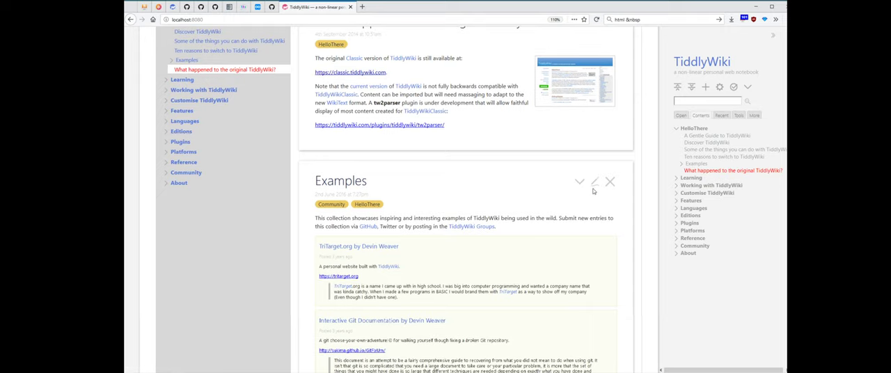
pyautogui.click(591, 180)
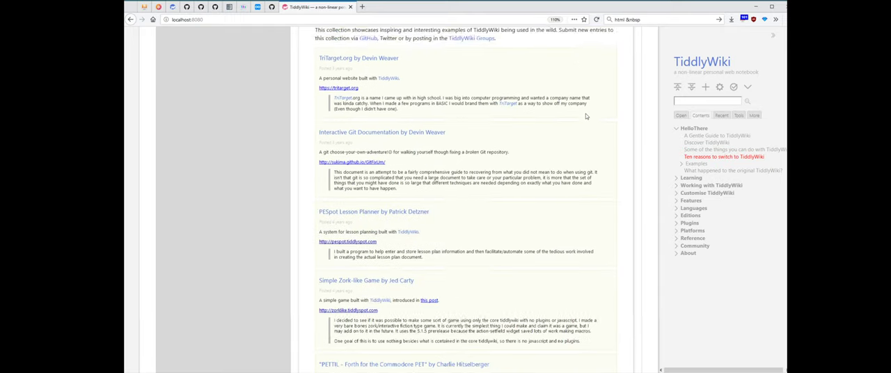
pyautogui.click(730, 170)
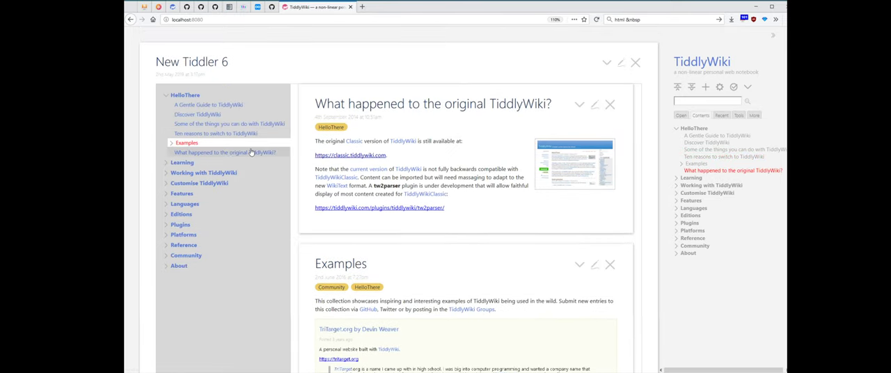
pyautogui.moveTo(624, 72)
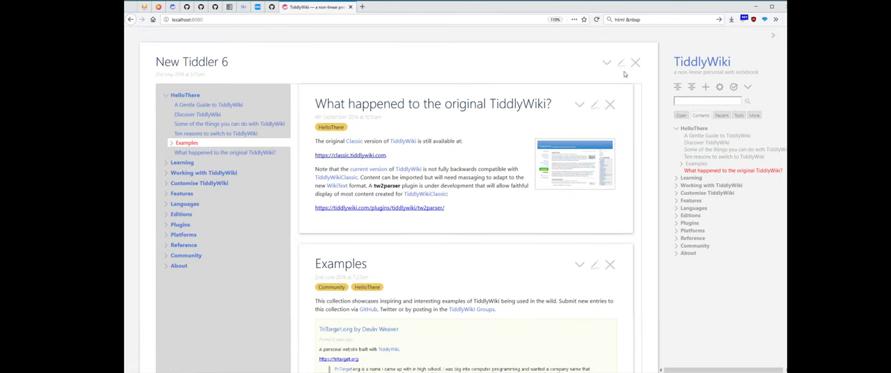
pyautogui.click(618, 62)
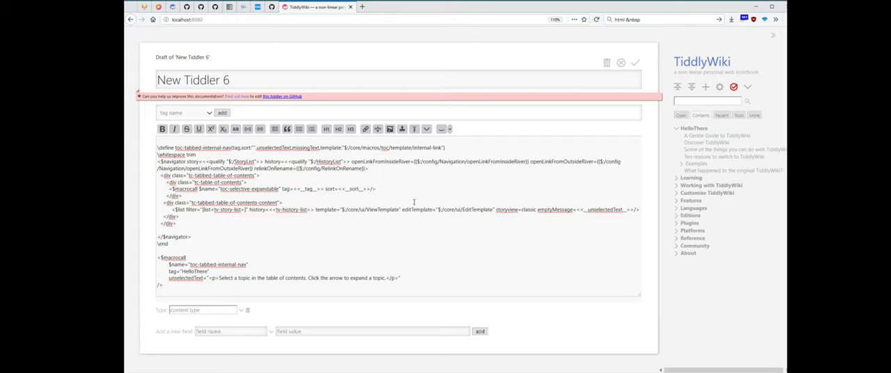
# Resave New Tiddler 6 so its contents list shows HelloThere's subtopics beside the inner story.
pyautogui.click(635, 63)
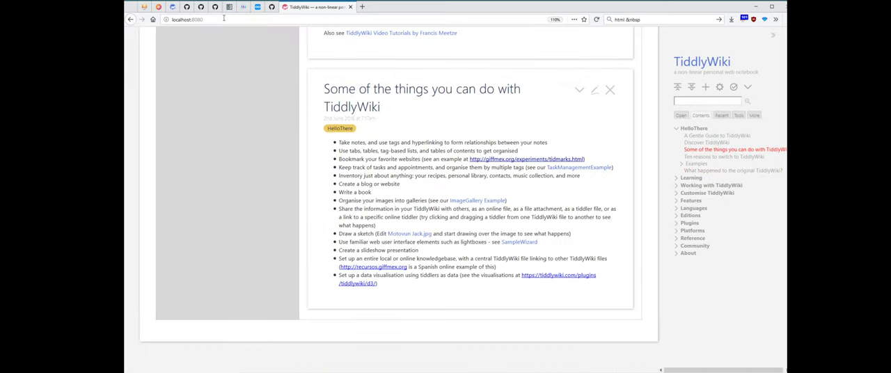
pyautogui.moveTo(217, 60)
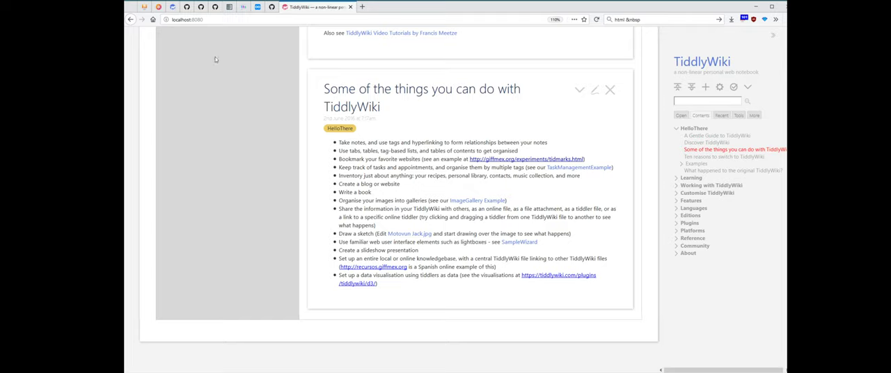
pyautogui.moveTo(226, 70)
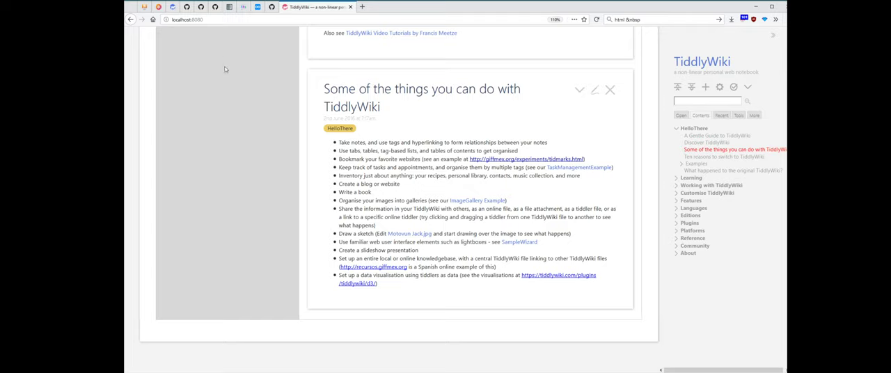
pyautogui.moveTo(233, 59)
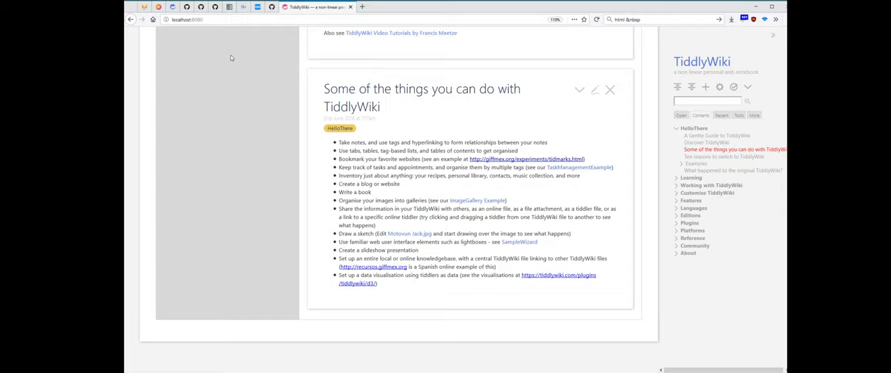
pyautogui.scroll(-3)
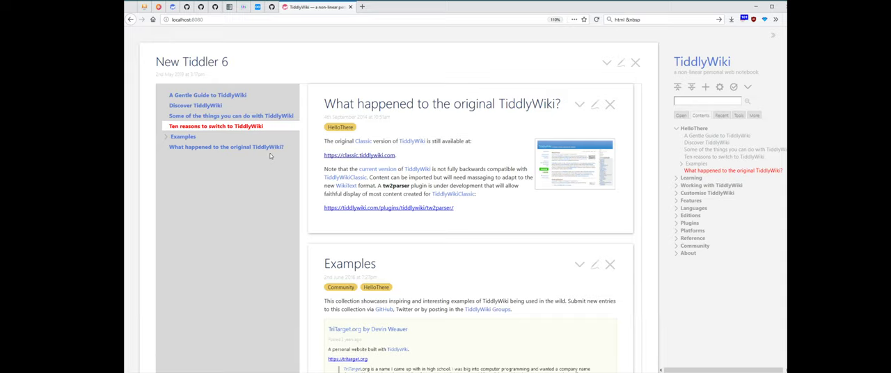
pyautogui.moveTo(243, 188)
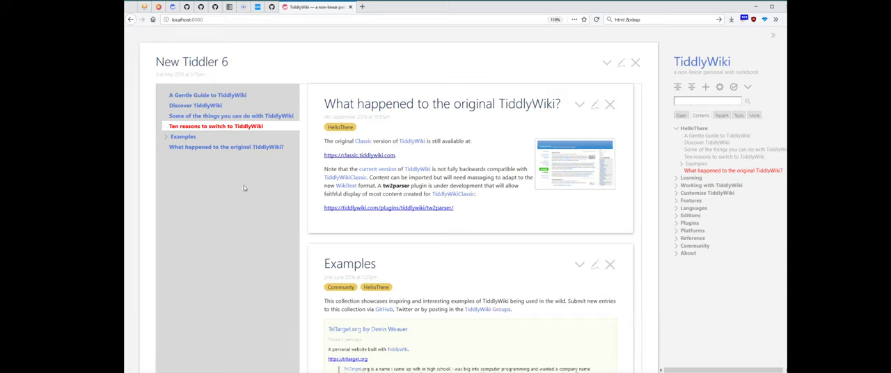
pyautogui.moveTo(242, 187)
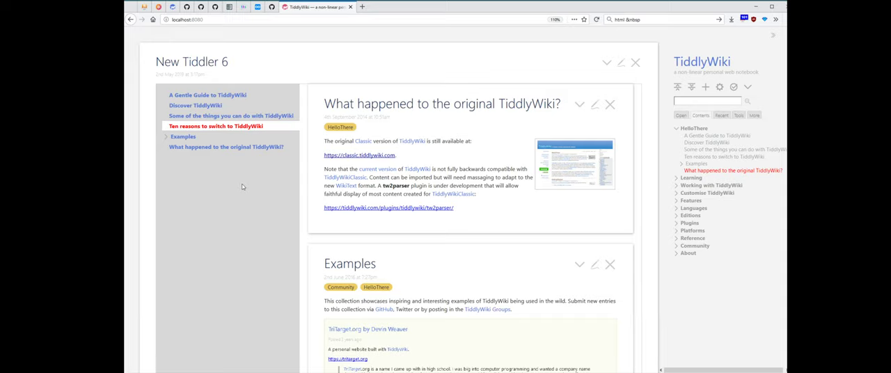
pyautogui.moveTo(518, 150)
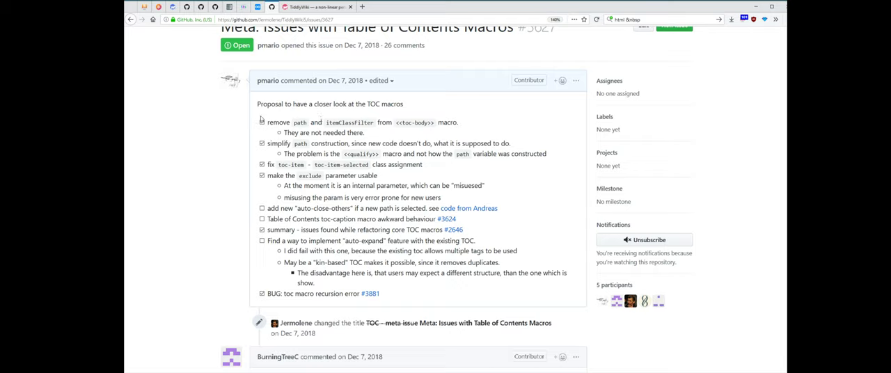
# Review the GitHub Table of Contents Macros checklist and return to the local wiki.
pyautogui.moveTo(273, 123); pyautogui.dragTo(350, 123)
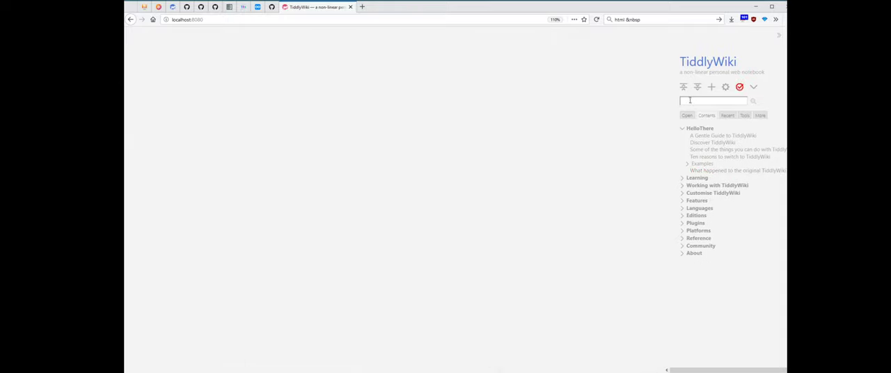
# Search the sidebar for 'table of' and bring up Table-of-Contents Macros (Examples).
pyautogui.write('toc')
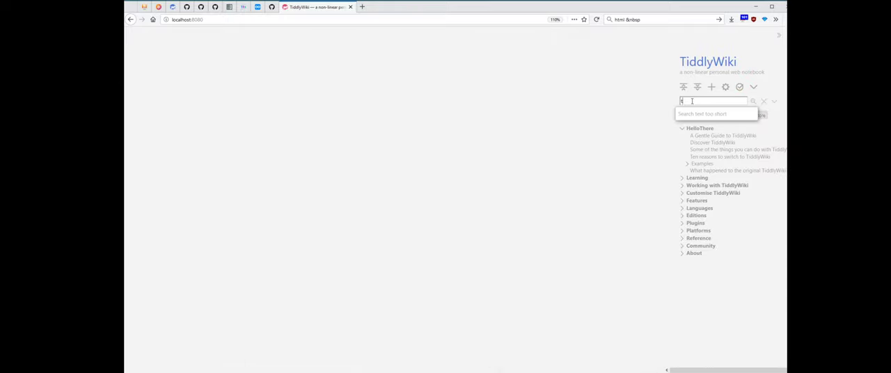
pyautogui.write('table of')
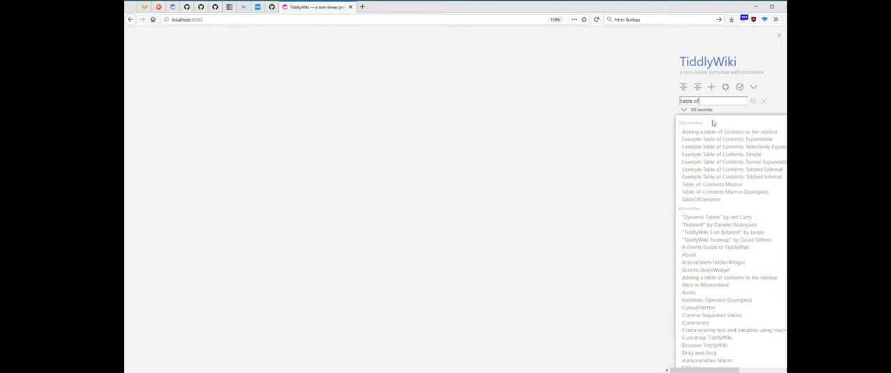
pyautogui.click(716, 192)
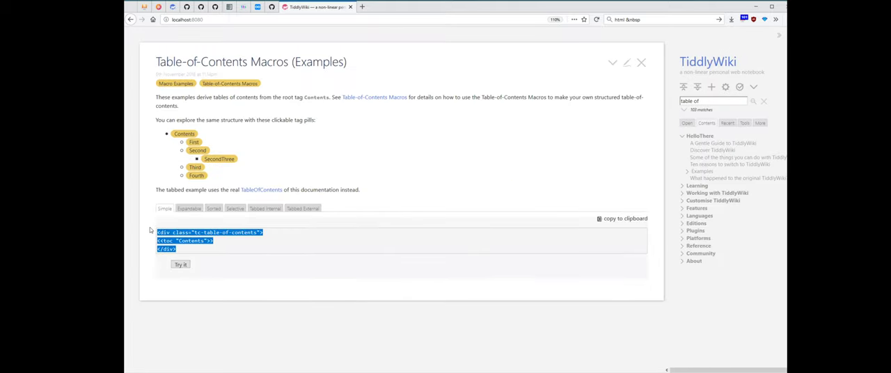
pyautogui.moveTo(704, 95)
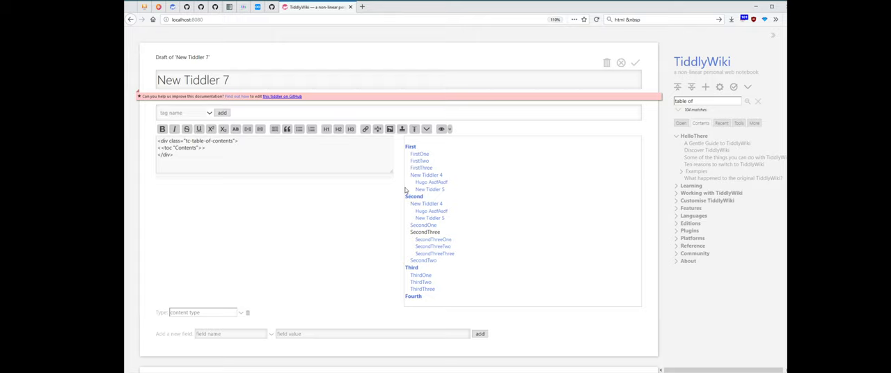
# Start rewriting New Tiddler 7's <<toc>> call with tag and sort, dismissing the 'too much recursion' error.
pyautogui.click(279, 150)
pyautogui.write(' exclue')
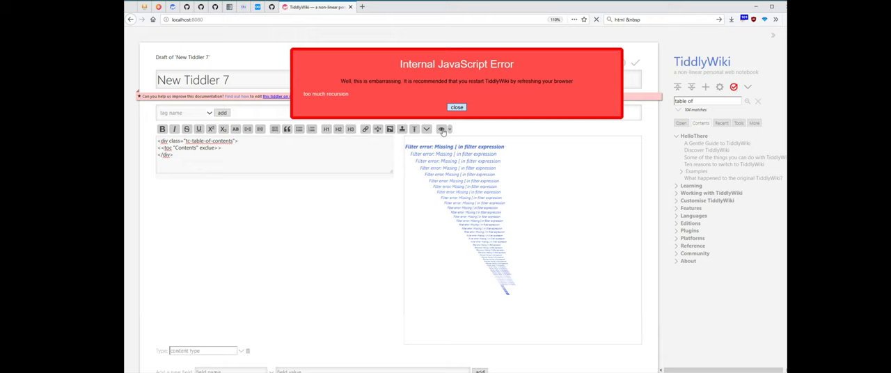
pyautogui.click(457, 106)
pyautogui.write('de:"[[')
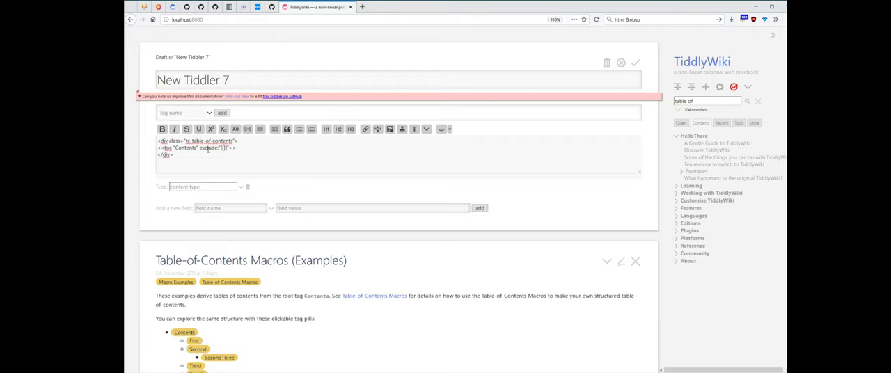
pyautogui.write('tag')
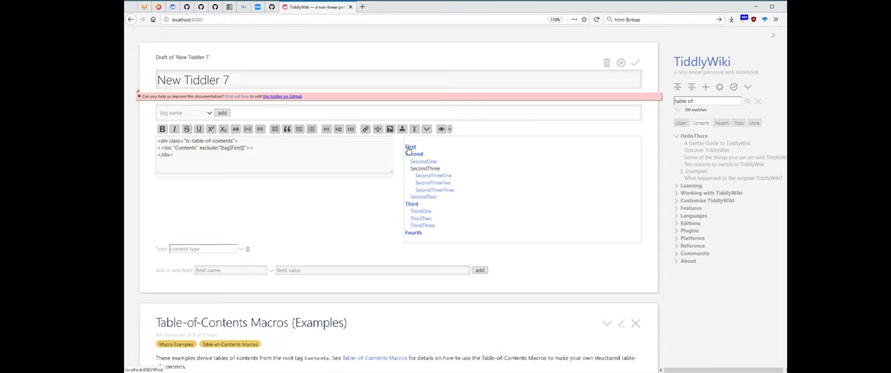
pyautogui.doubleClick(224, 148)
pyautogui.write('sort:"" ')
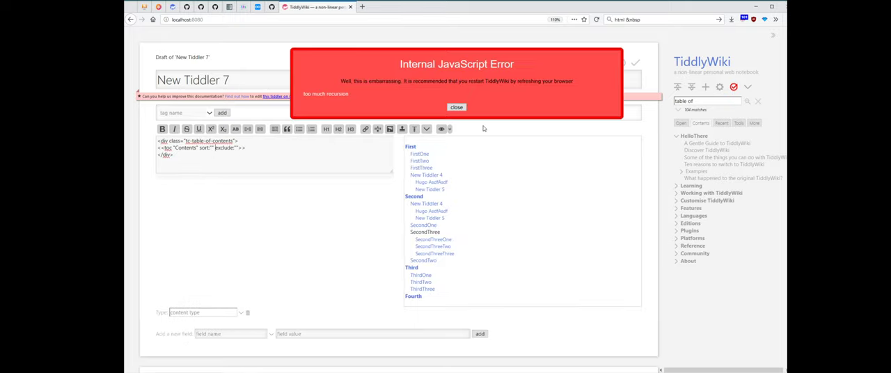
# Set exclude:"FirstOne Second" so the Contents preview omits both, dismissing the JavaScript error.
pyautogui.click(456, 107)
pyautogui.write('FirstOne')
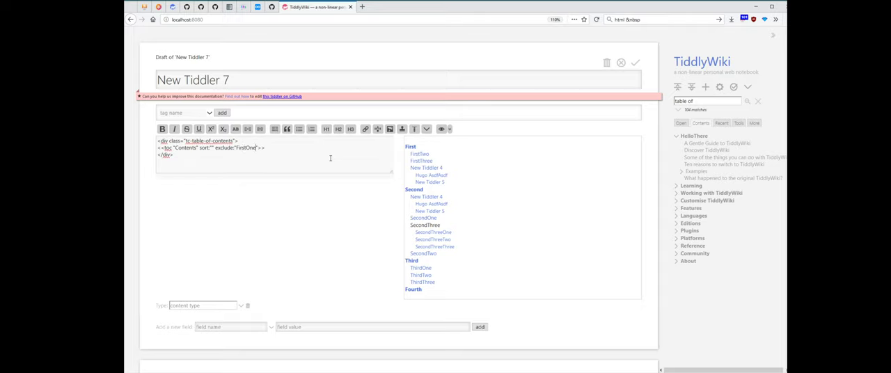
pyautogui.write('Second')
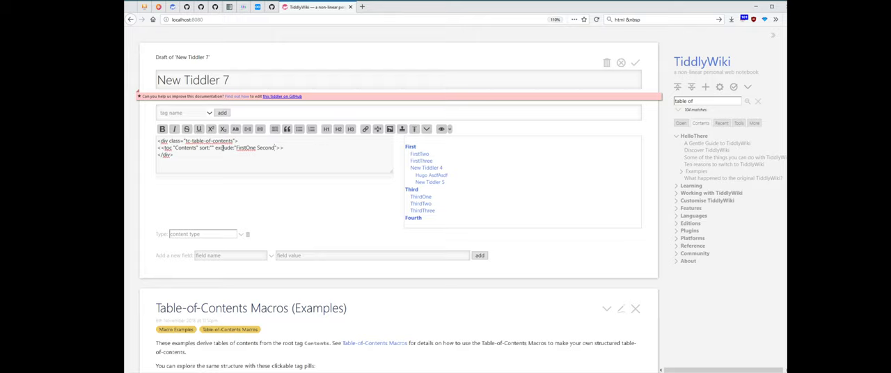
pyautogui.doubleClick(228, 147)
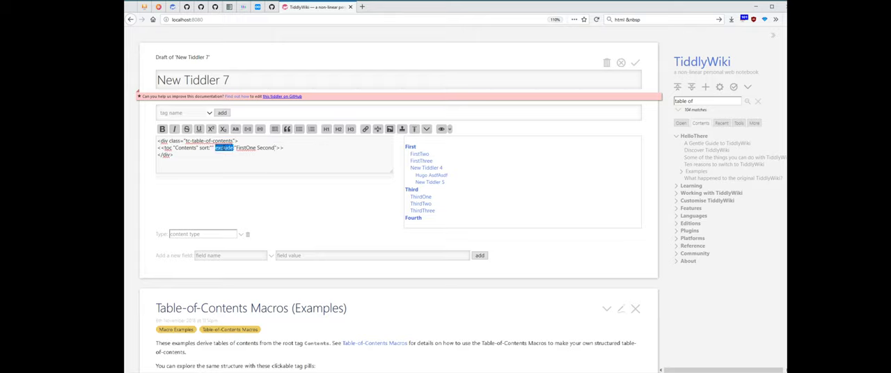
pyautogui.scroll(-3)
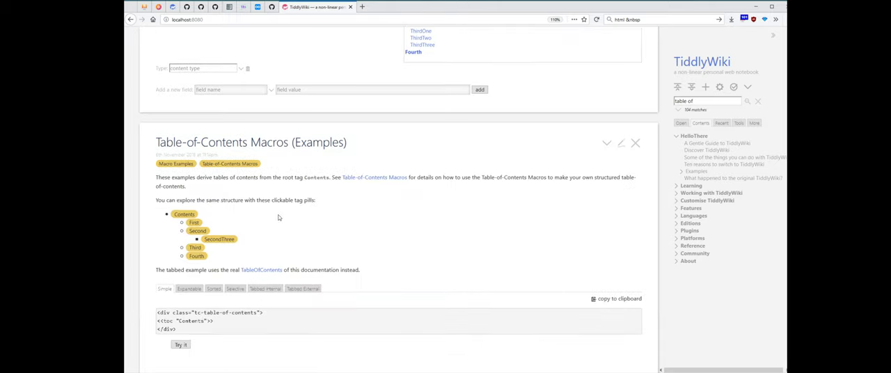
pyautogui.moveTo(315, 231)
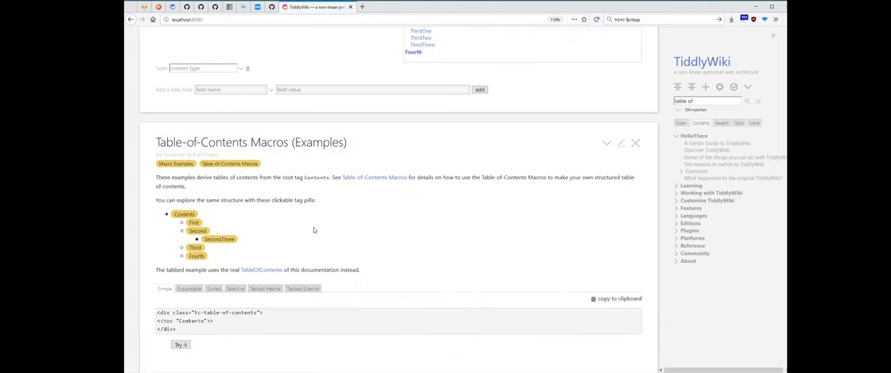
pyautogui.moveTo(346, 239)
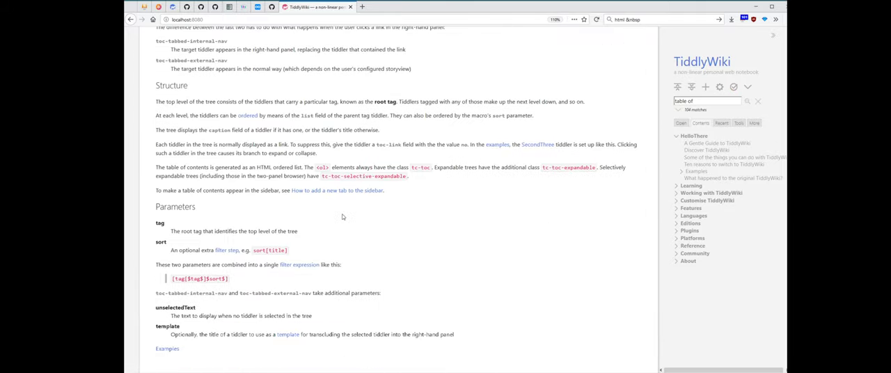
# Scroll to the toc macro Parameters section listing tag, sort, unselectedText and template.
pyautogui.scroll(-3)
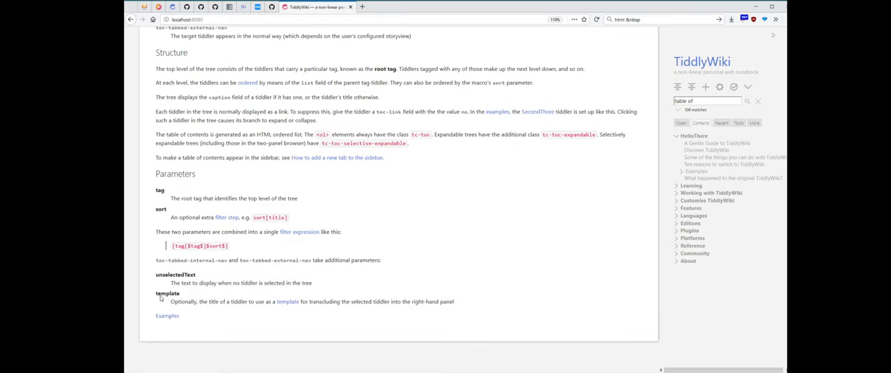
pyautogui.scroll(-3)
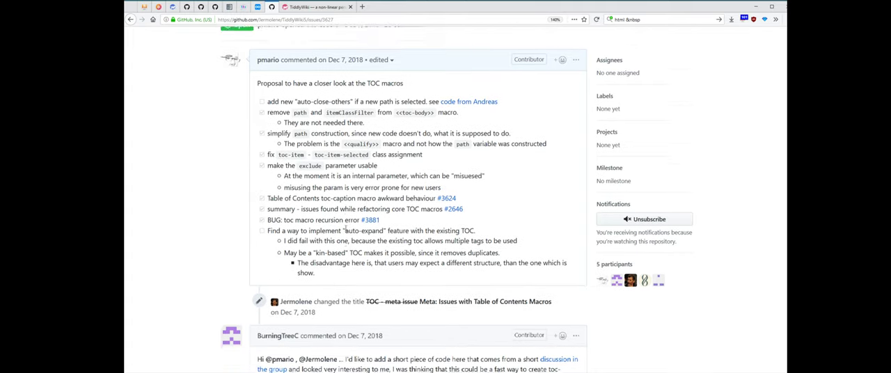
# Read the updated GitHub checklist including the usable exclude parameter, then return to New Tiddler 7.
pyautogui.scroll(-3)
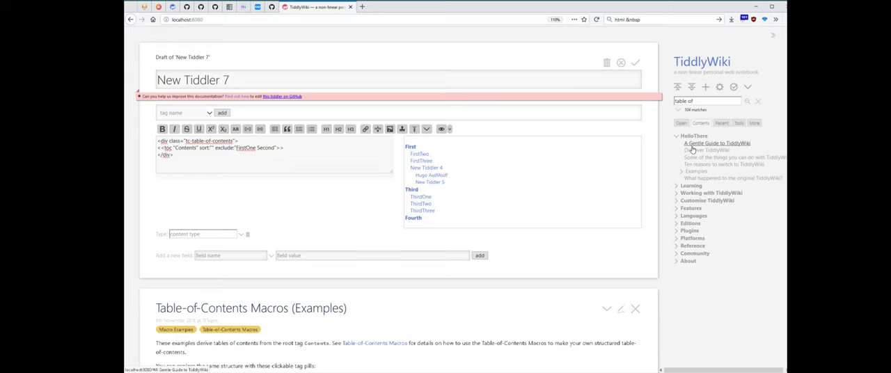
pyautogui.moveTo(693, 238)
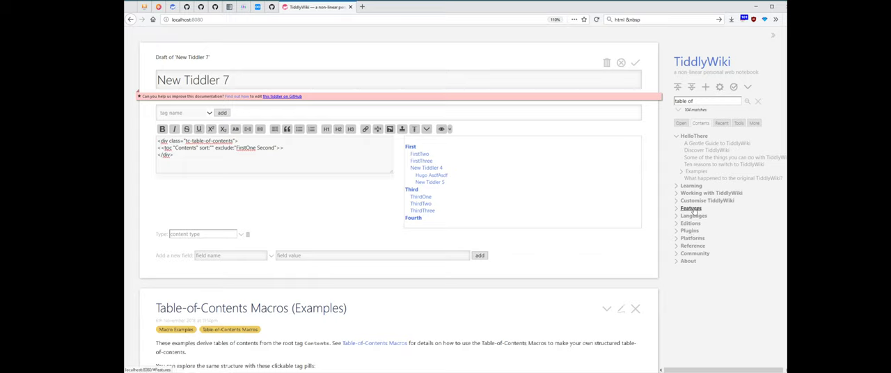
pyautogui.moveTo(690, 209)
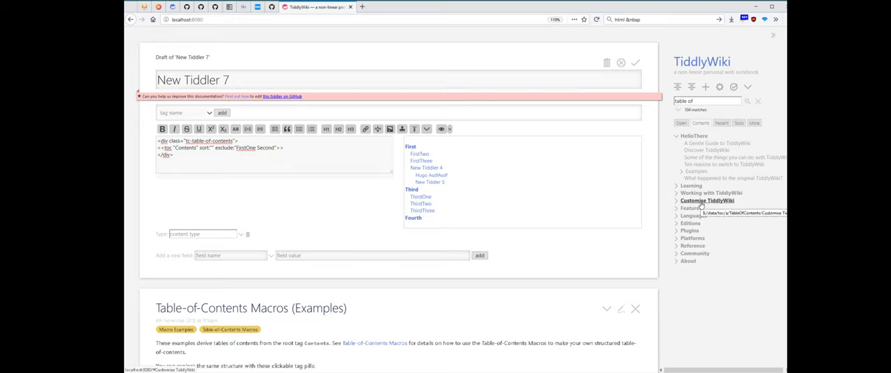
pyautogui.moveTo(585, 203)
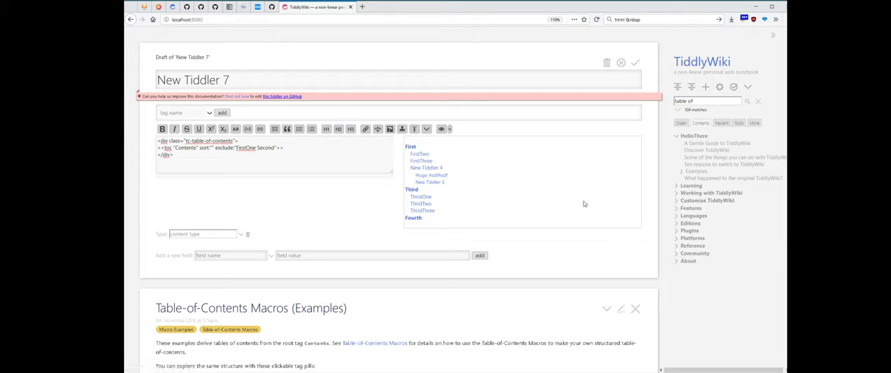
pyautogui.moveTo(568, 201)
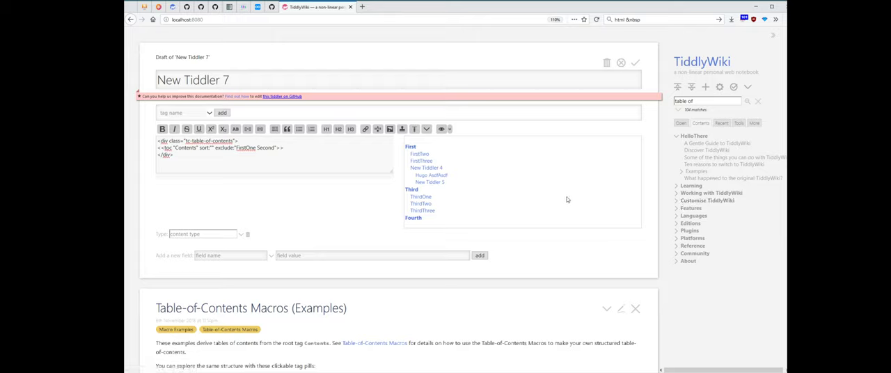
pyautogui.moveTo(529, 185)
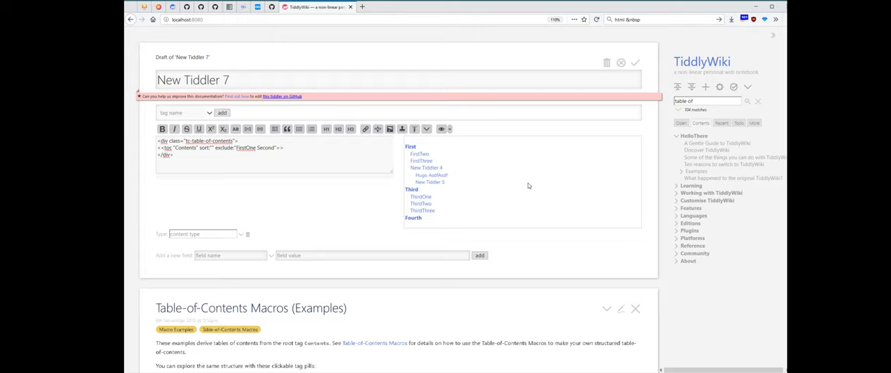
pyautogui.moveTo(524, 186)
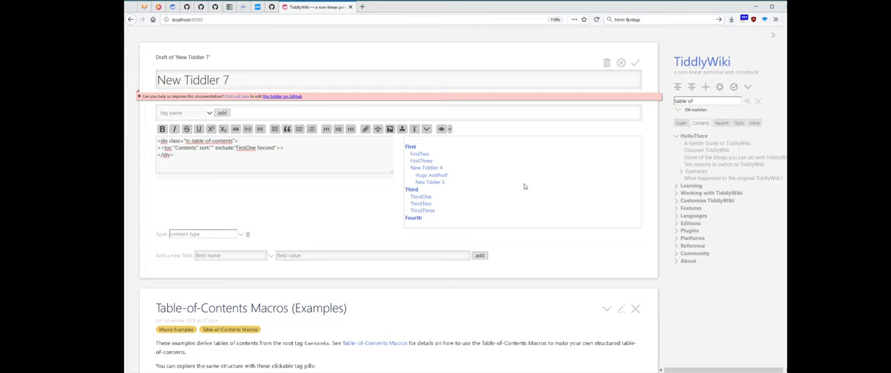
pyautogui.moveTo(507, 200)
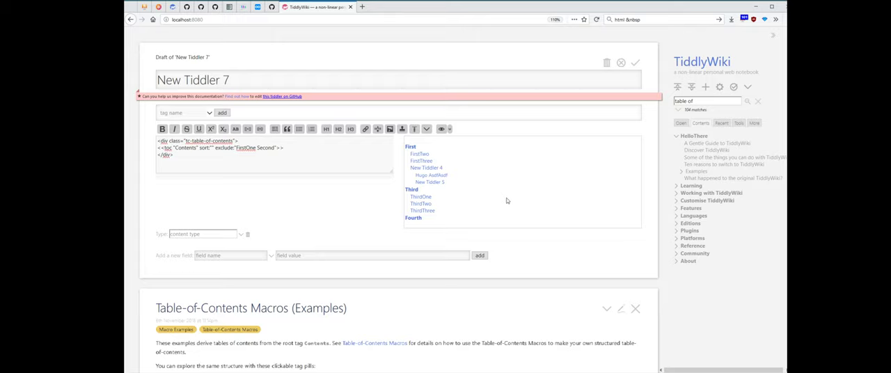
pyautogui.moveTo(505, 192)
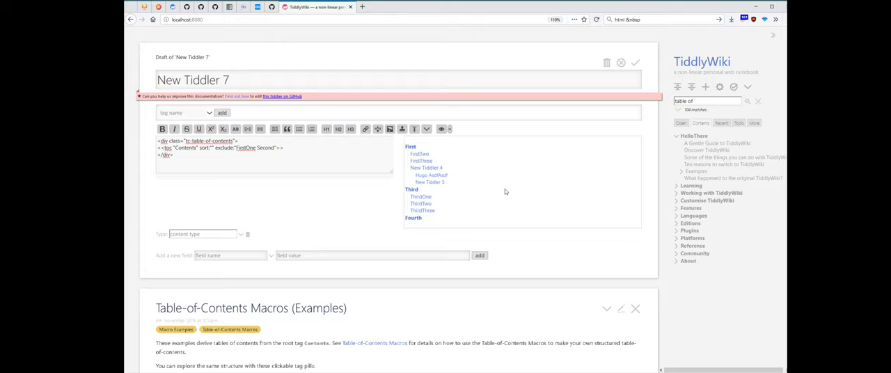